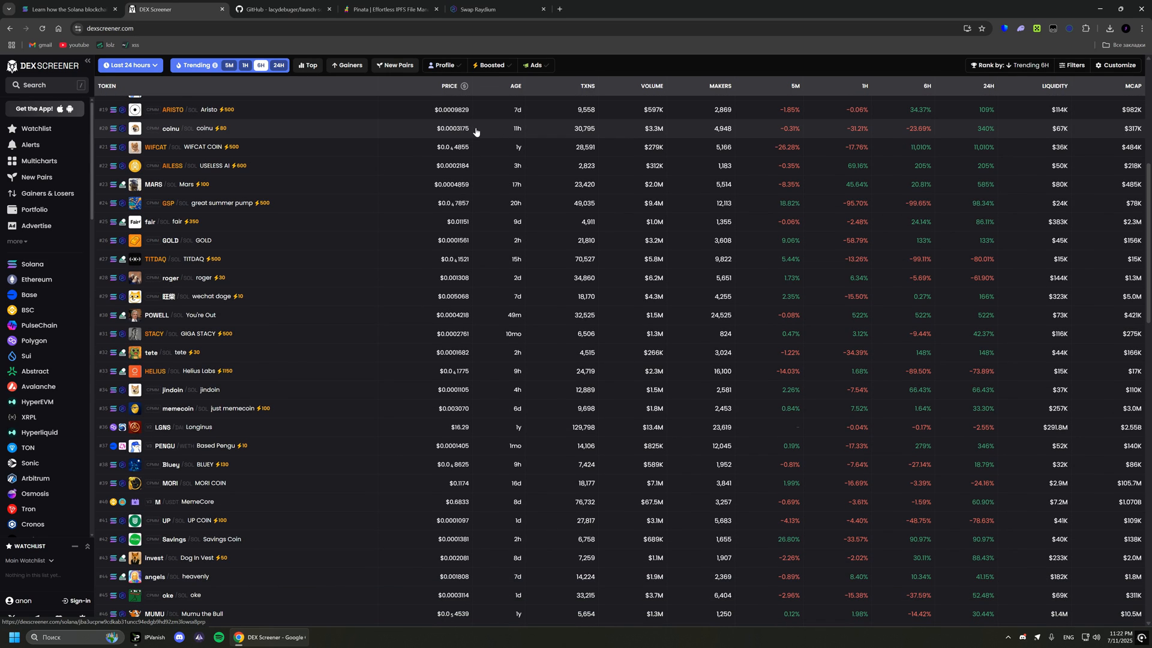
# Switch from the token charts to the Solana docs and scroll through the Getting Started overview.
pyautogui.scroll(-3)
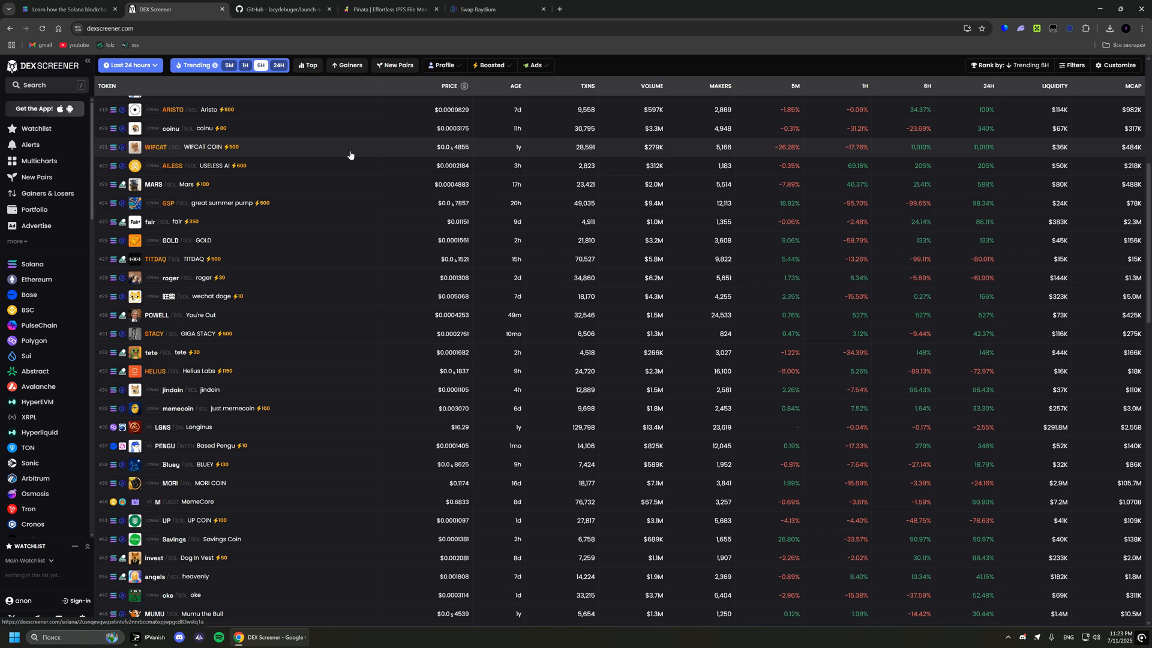
pyautogui.click(67, 8)
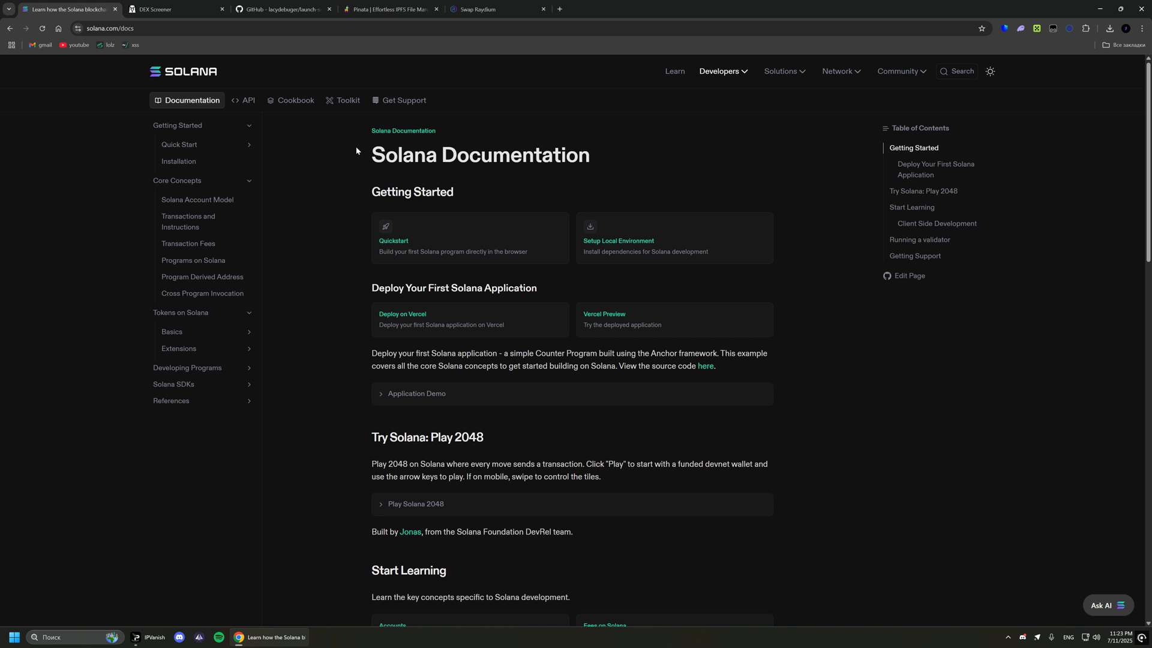
pyautogui.scroll(-3)
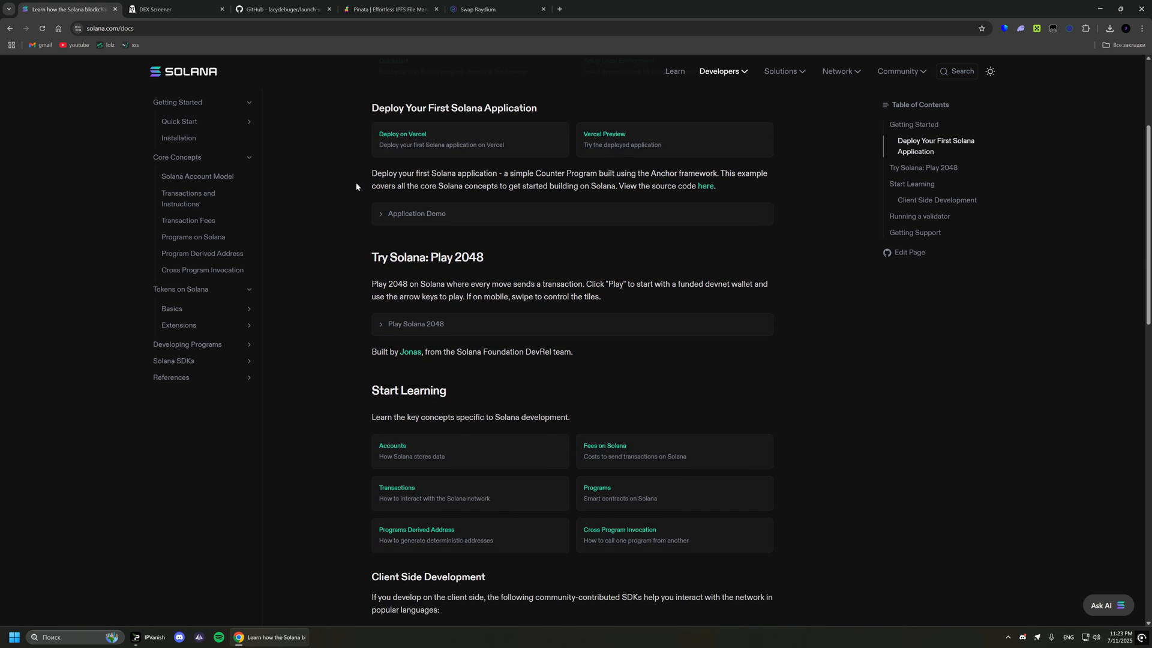
pyautogui.scroll(-3)
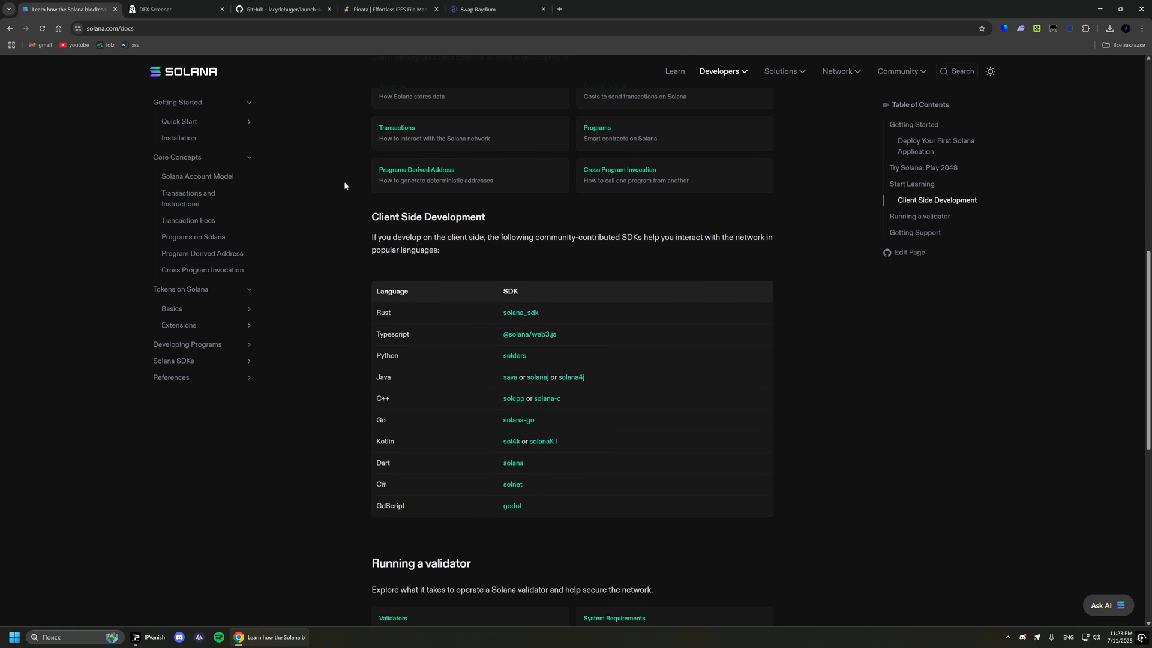
pyautogui.scroll(-3)
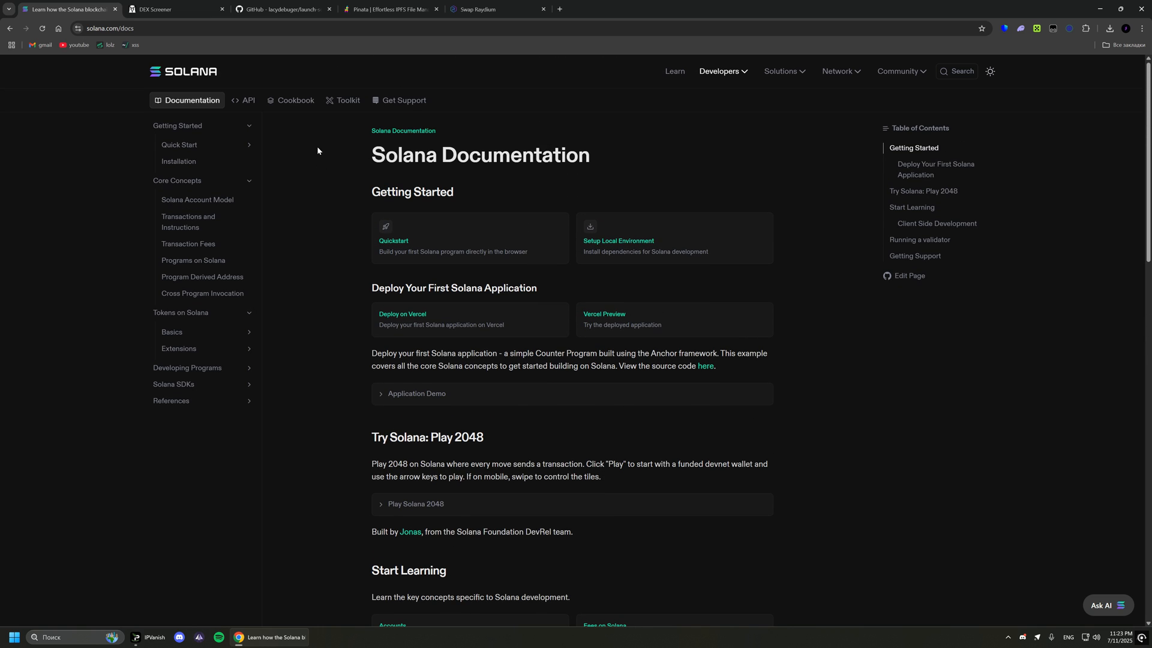
# Download solanatool.zip from the launch-solana-token Releases and open the Downloads folder.
pyautogui.click(283, 8)
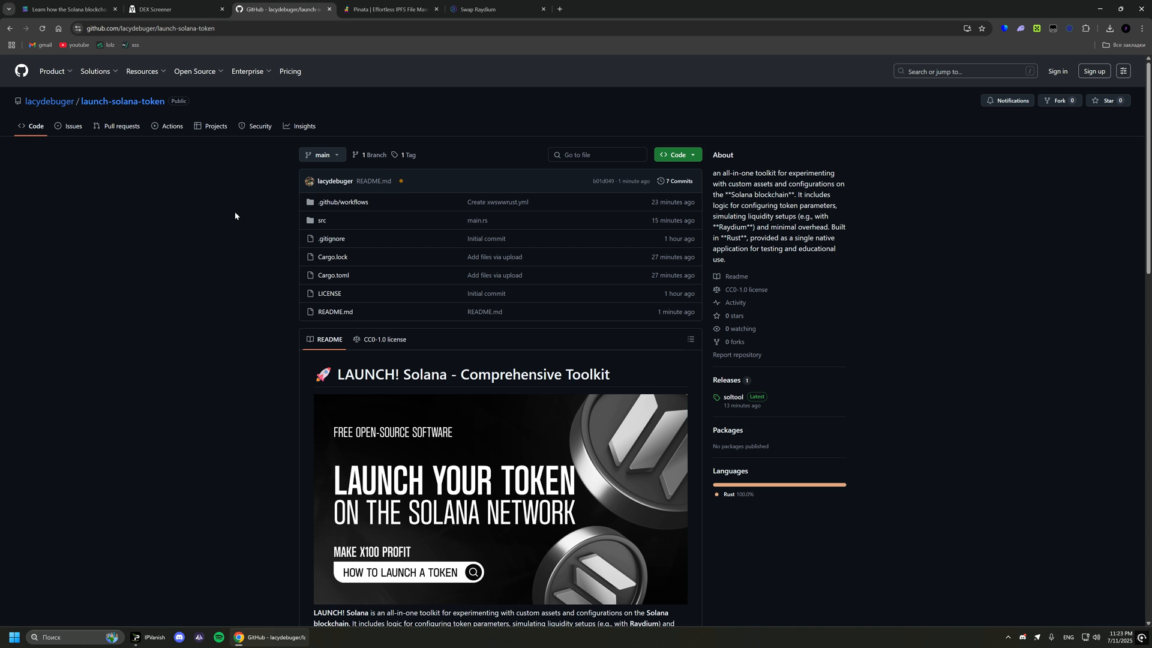
pyautogui.scroll(-3)
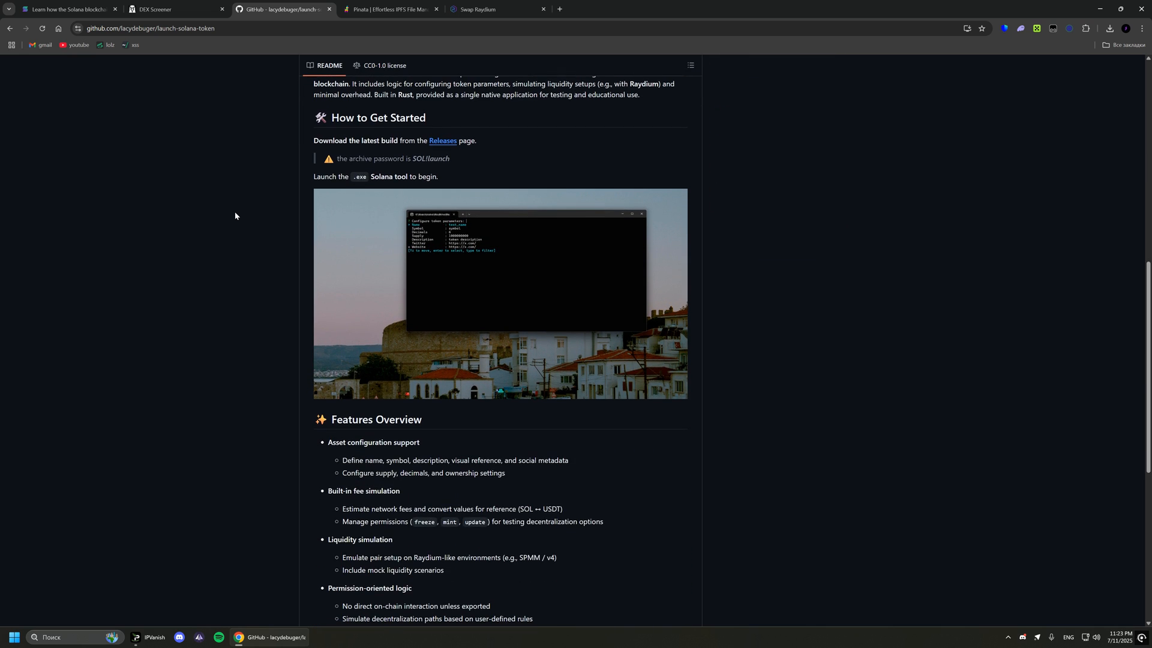
pyautogui.scroll(-3)
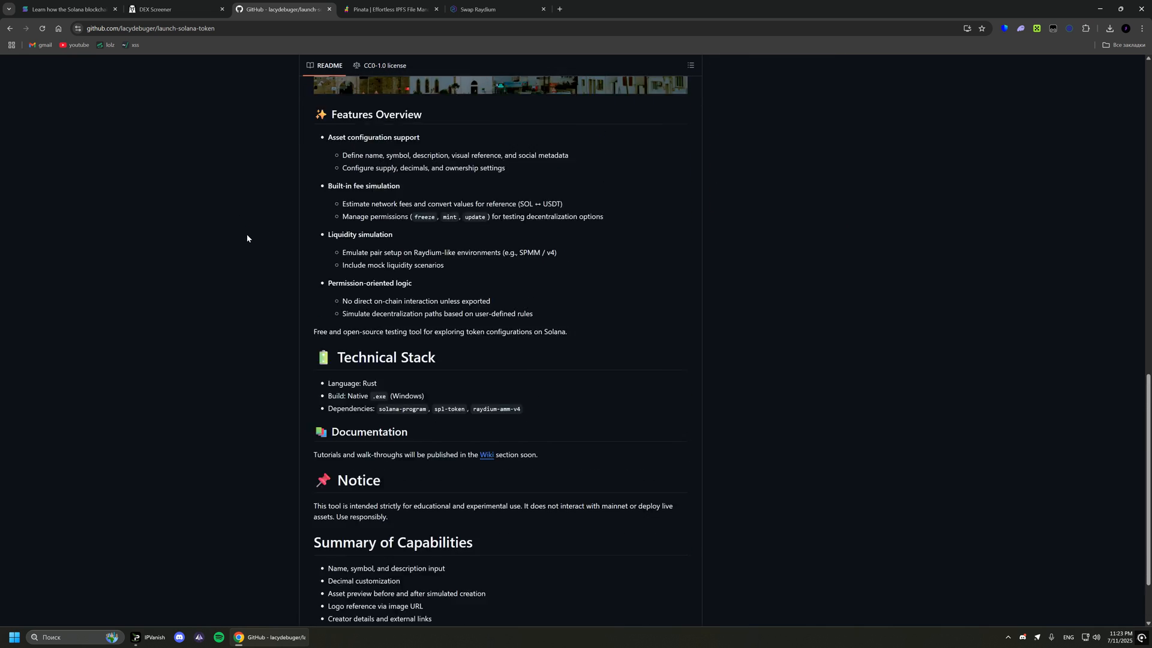
pyautogui.scroll(3)
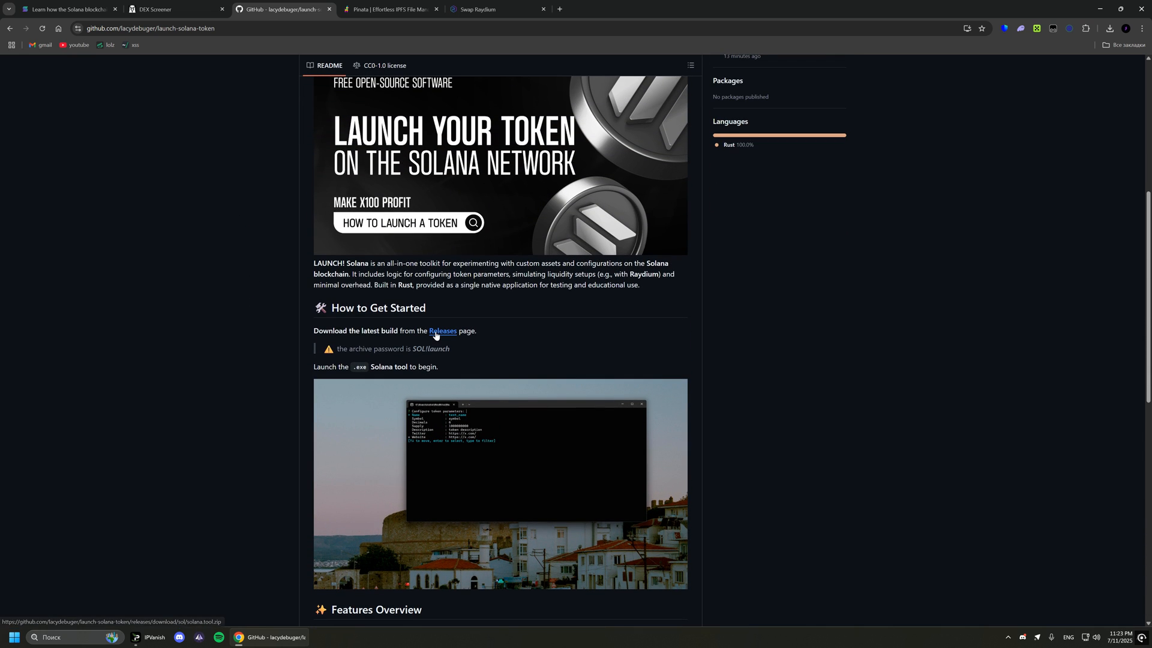
pyautogui.click(442, 331)
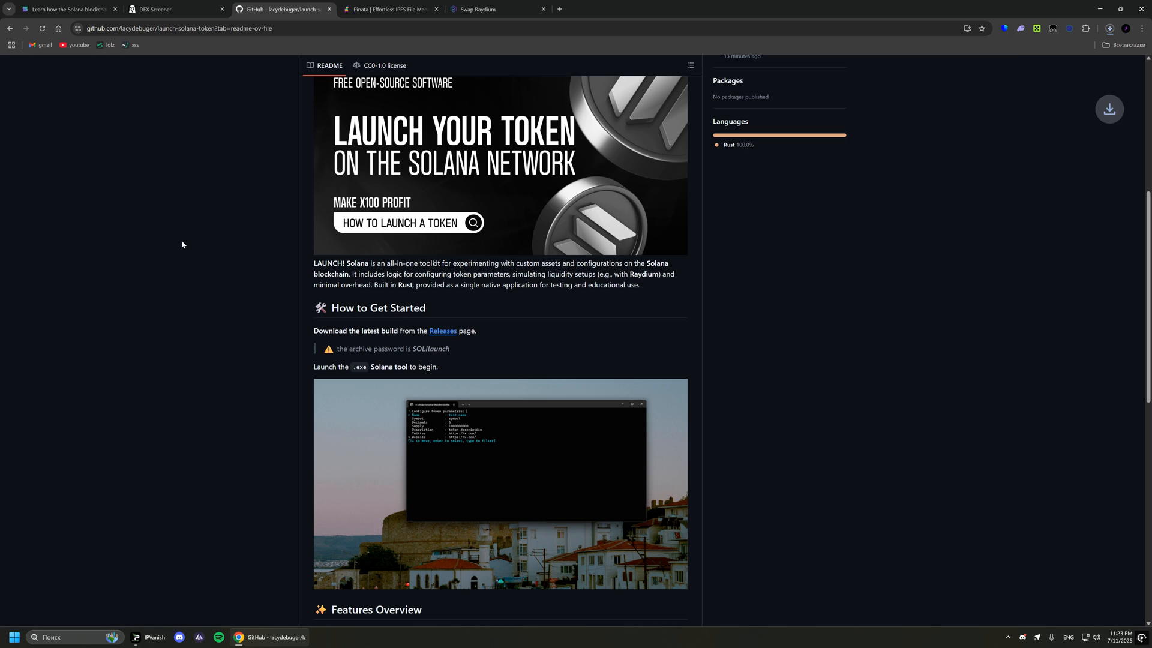
pyautogui.moveTo(1014, 143)
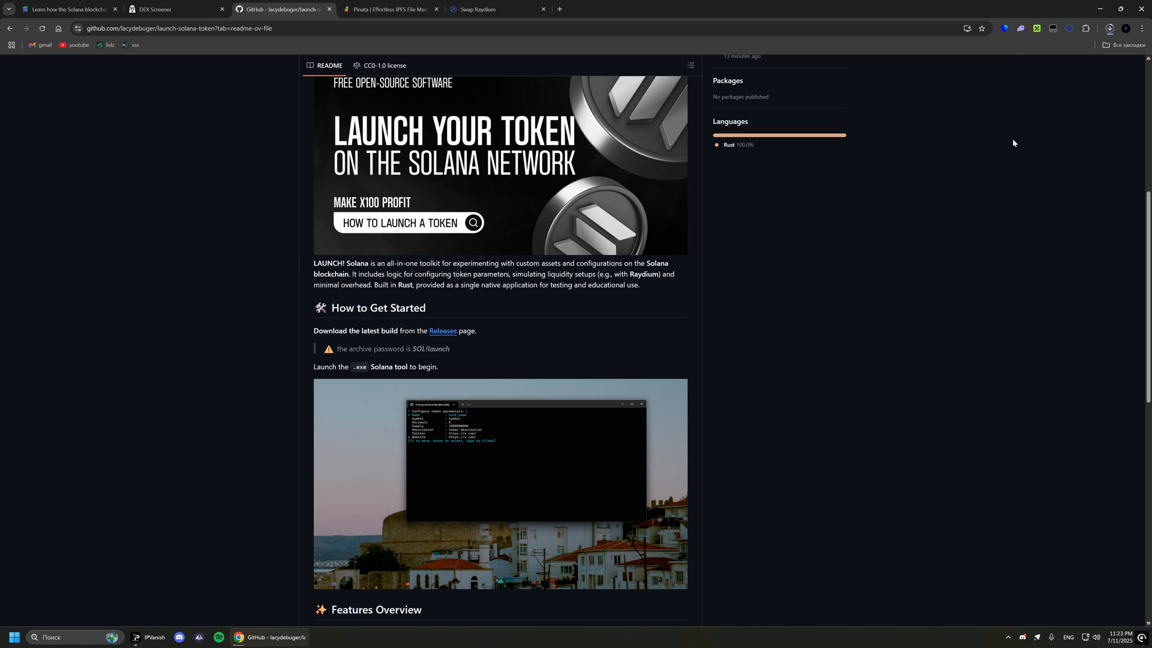
pyautogui.moveTo(1063, 125)
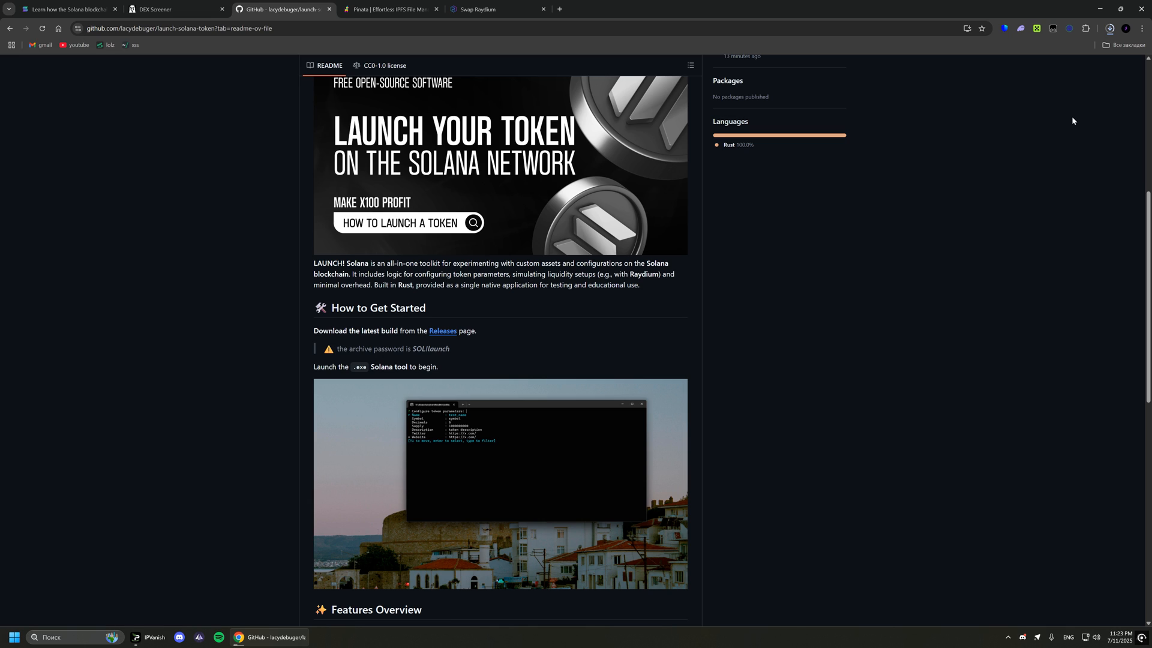
pyautogui.moveTo(1039, 96)
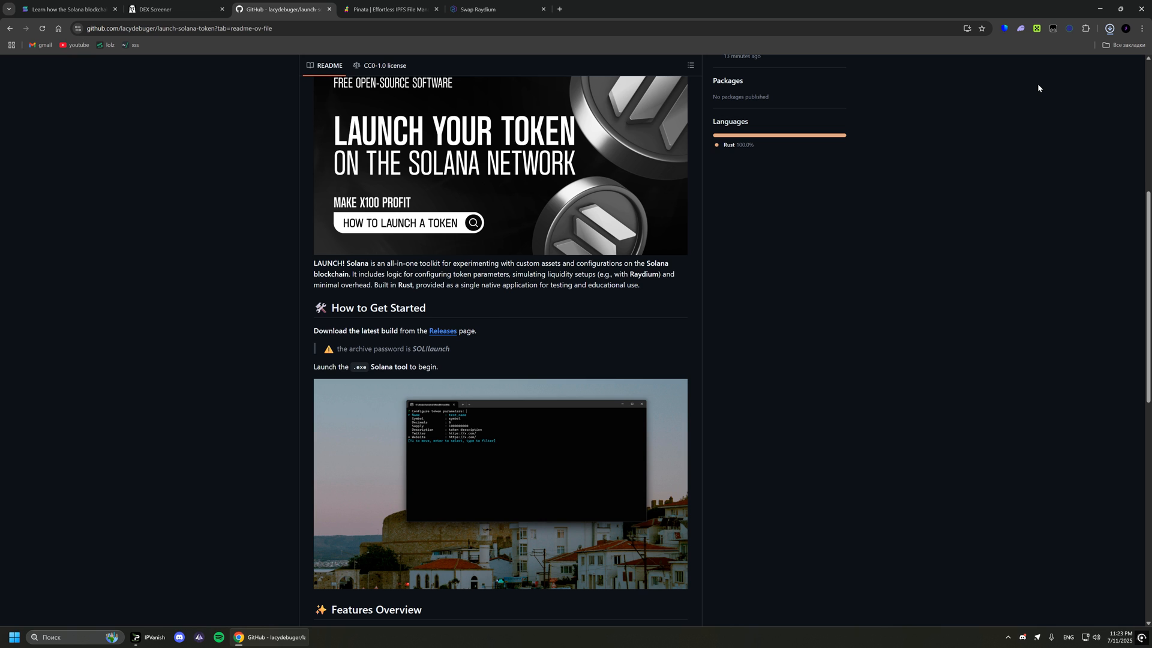
pyautogui.click(1109, 27)
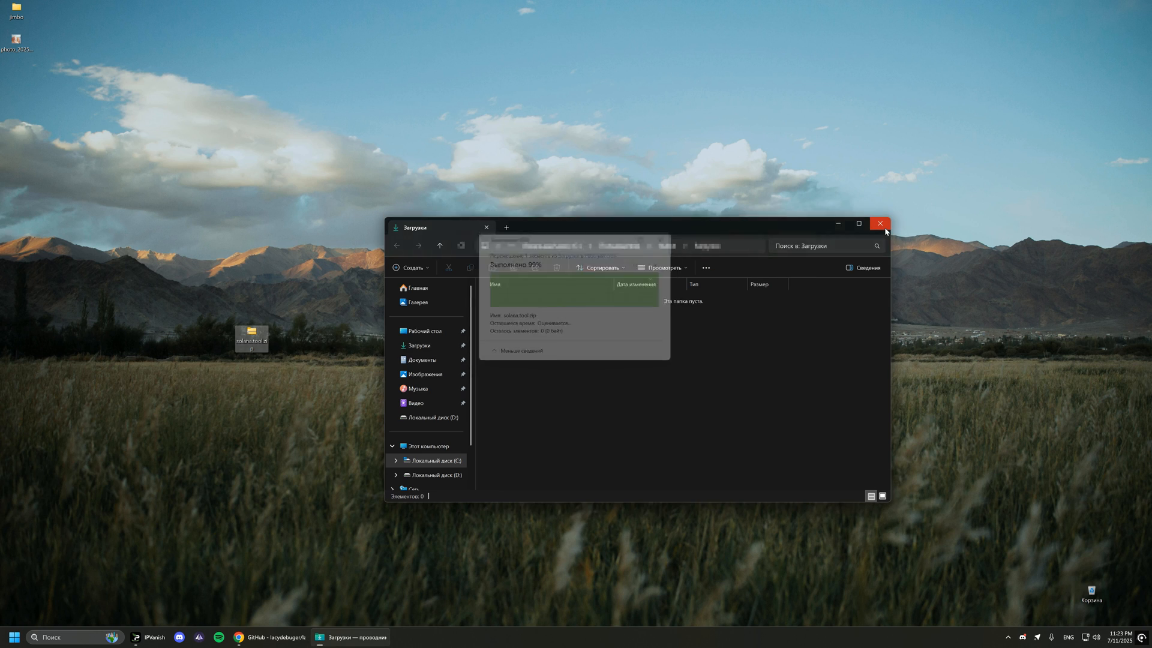
# Extract the solanatool archive with its password into a solana.tool folder on the desktop.
pyautogui.rightClick(252, 331)
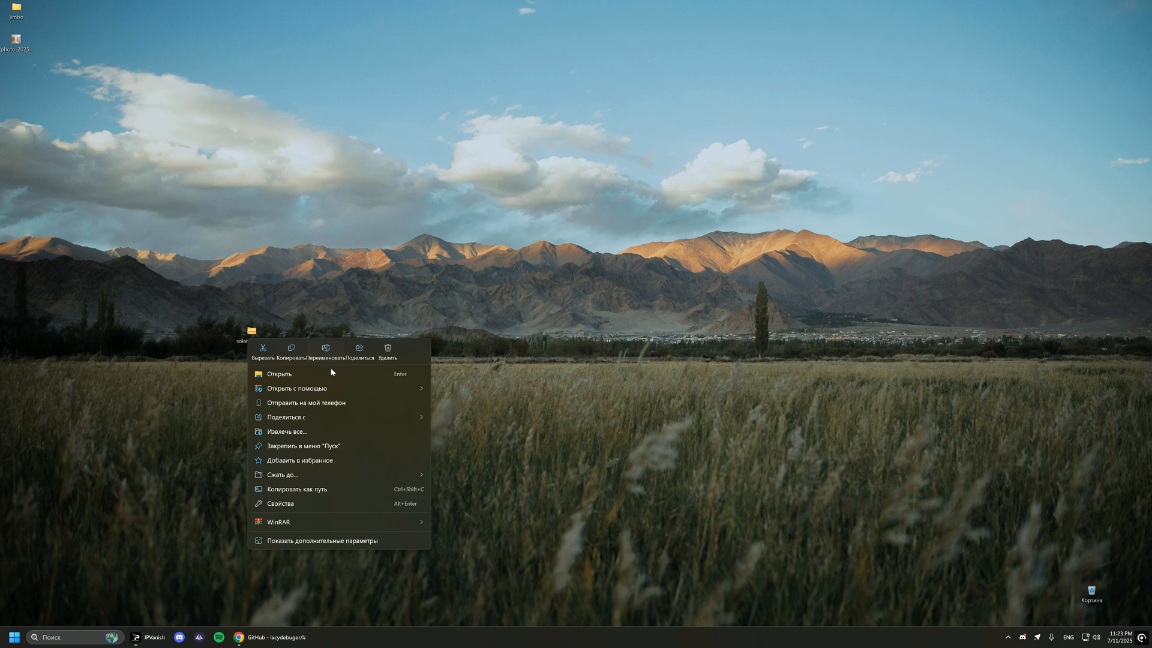
pyautogui.moveTo(371, 431)
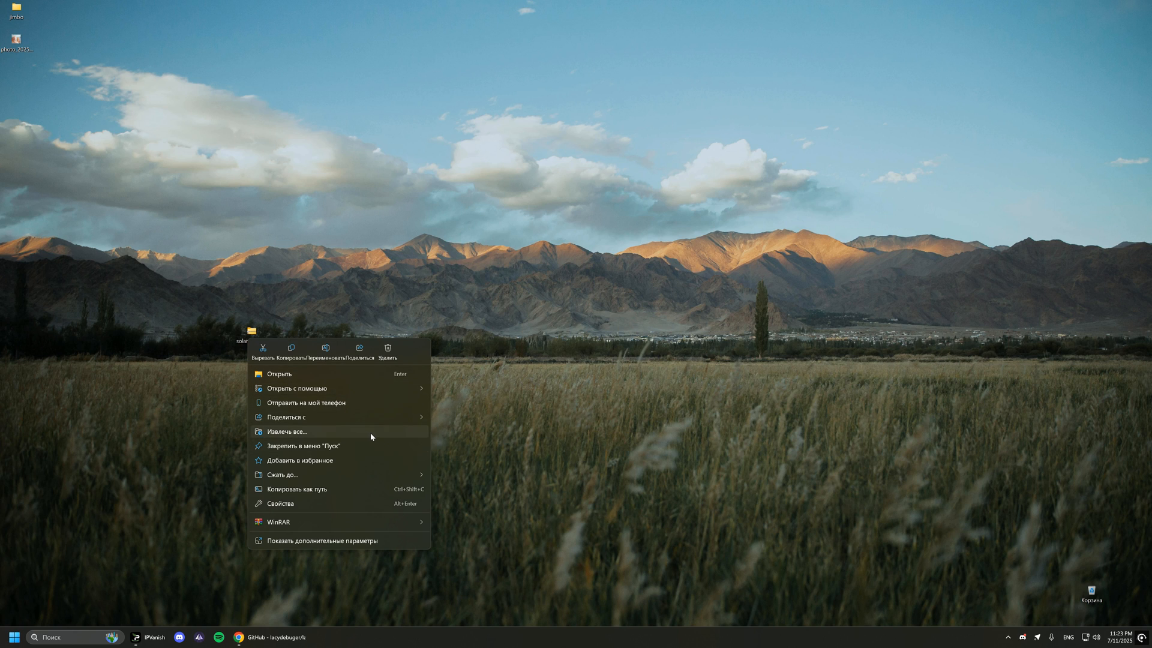
pyautogui.moveTo(277, 522)
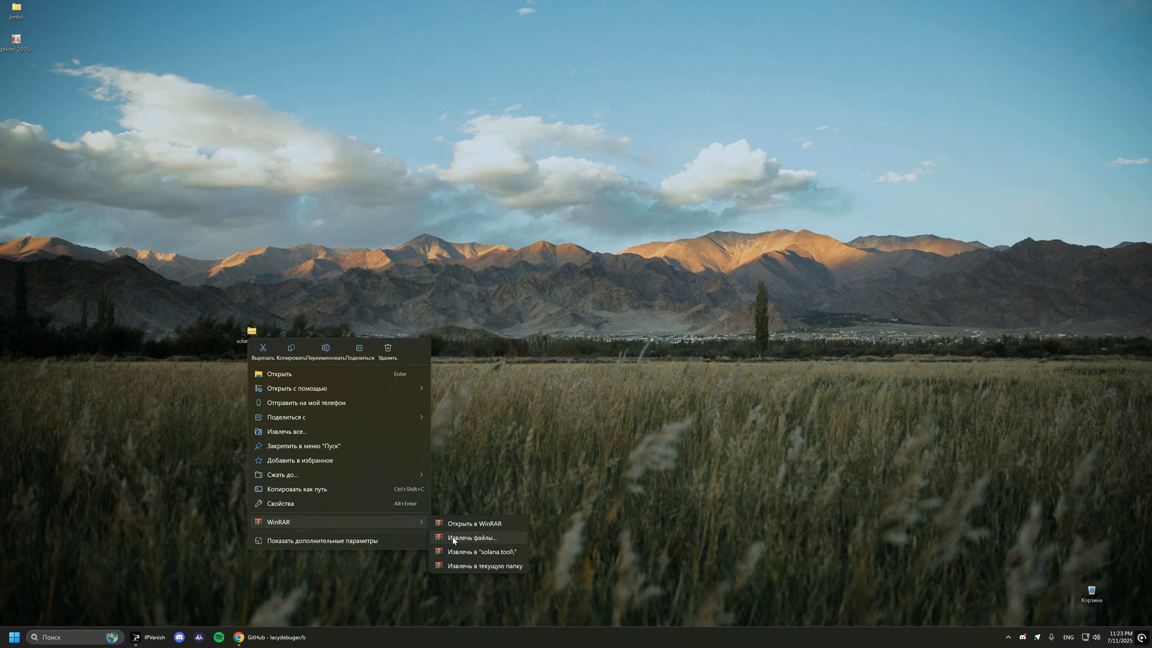
pyautogui.click(475, 538)
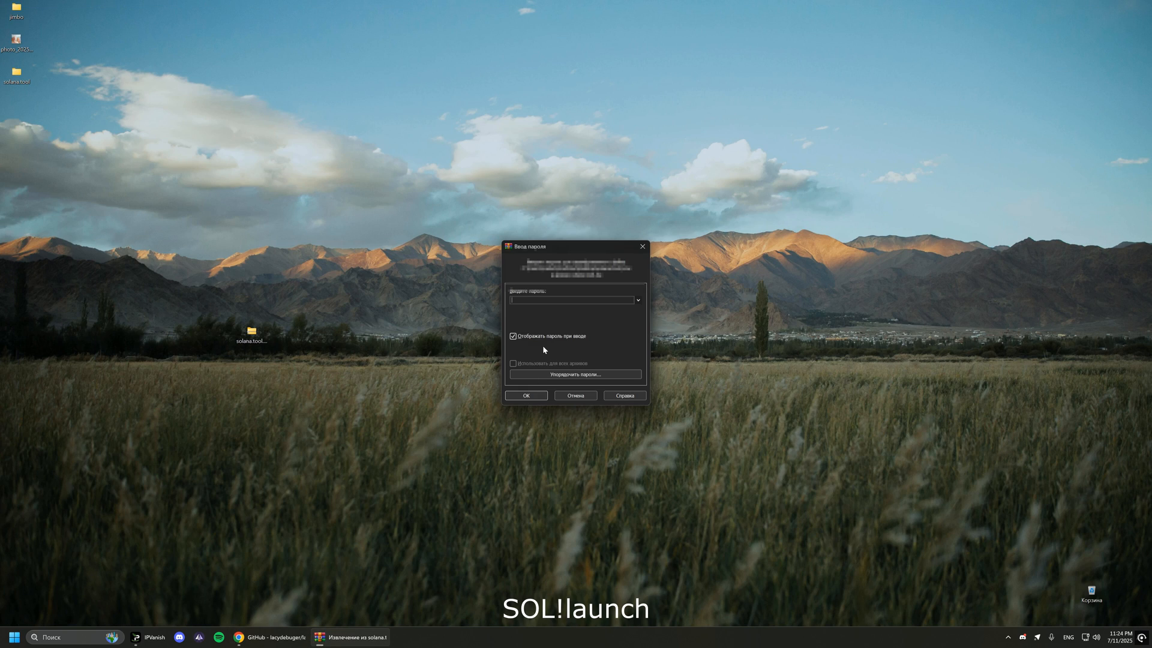
pyautogui.click(526, 395)
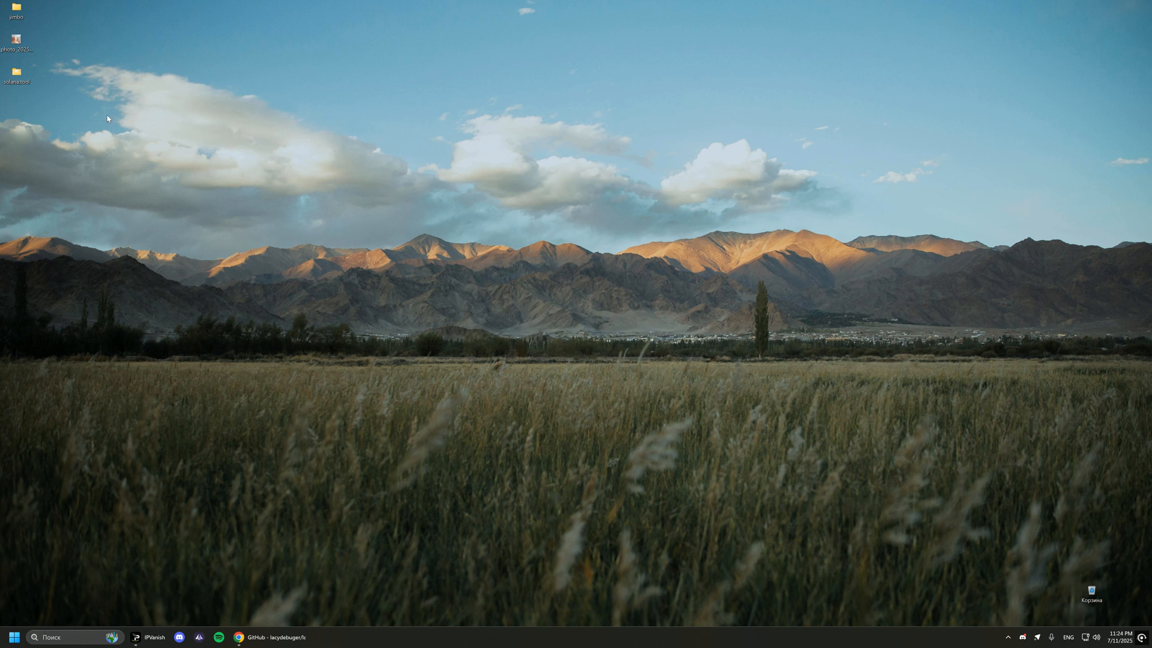
# Open the extracted solana.tool folder and its .env settings file in Notepad.
pyautogui.moveTo(16, 75); pyautogui.dragTo(453, 270)
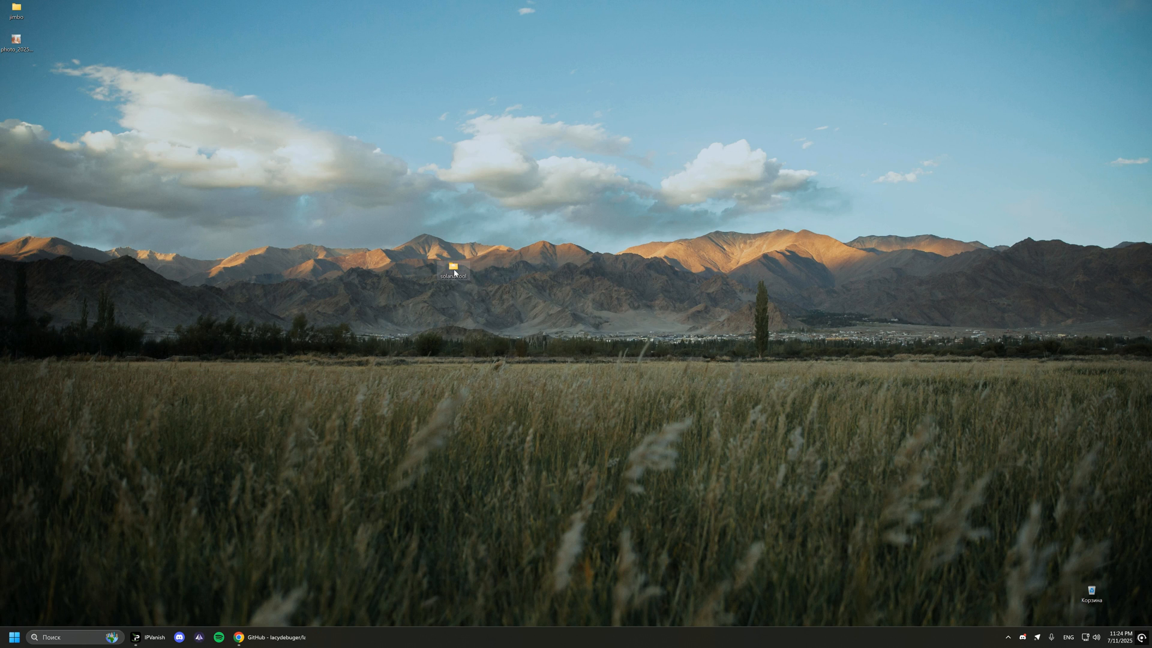
pyautogui.doubleClick(450, 271)
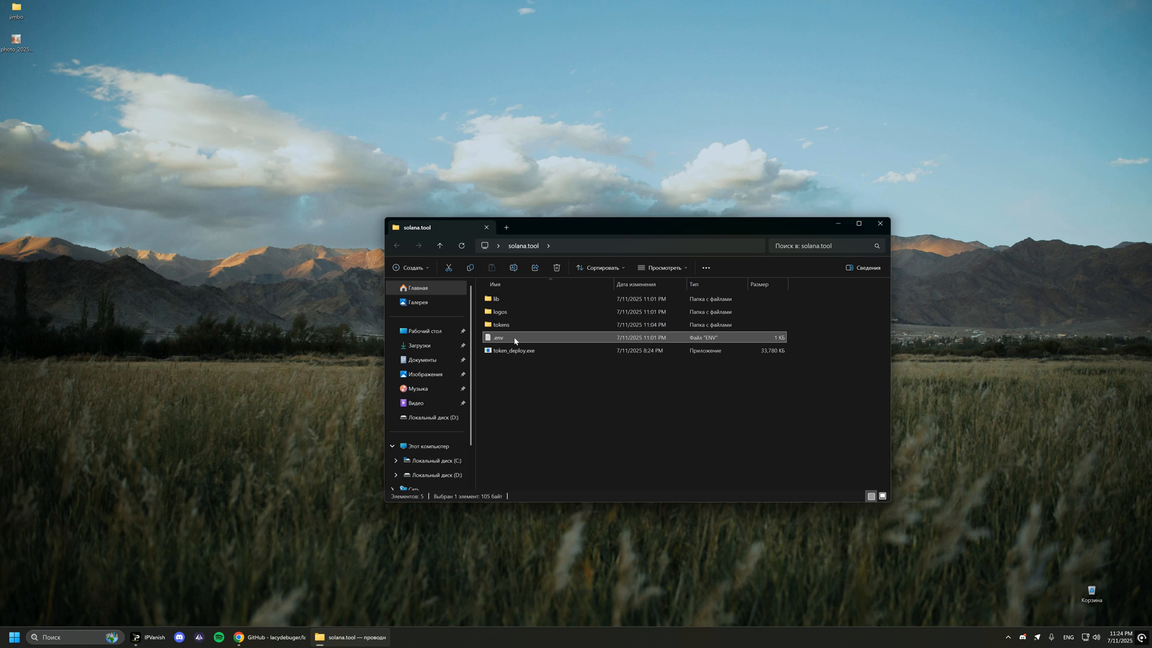
pyautogui.doubleClick(498, 337)
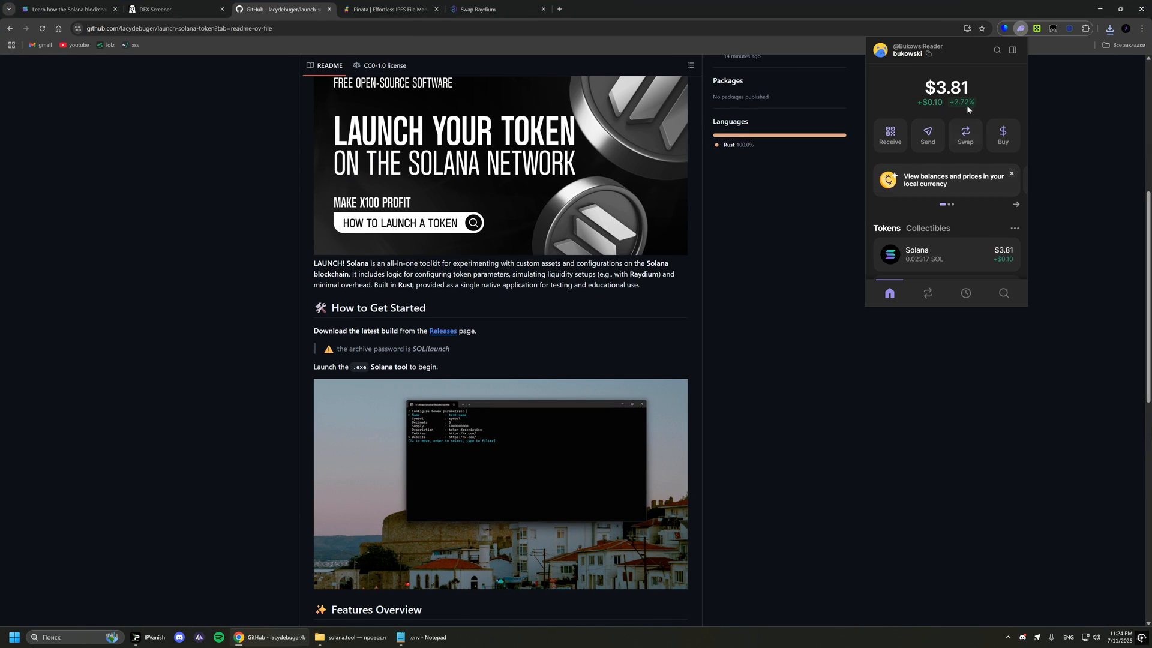
pyautogui.moveTo(993, 93)
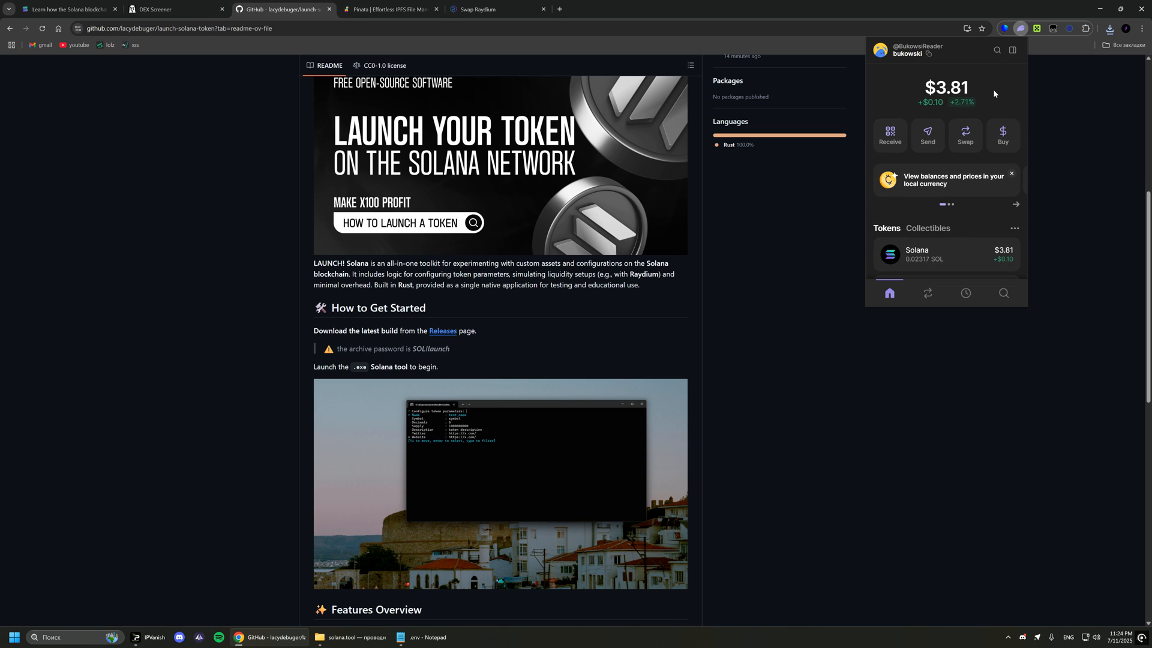
# Reveal the Phantom account's private key via Settings, unlocking it with the wallet password.
pyautogui.click(1077, 100)
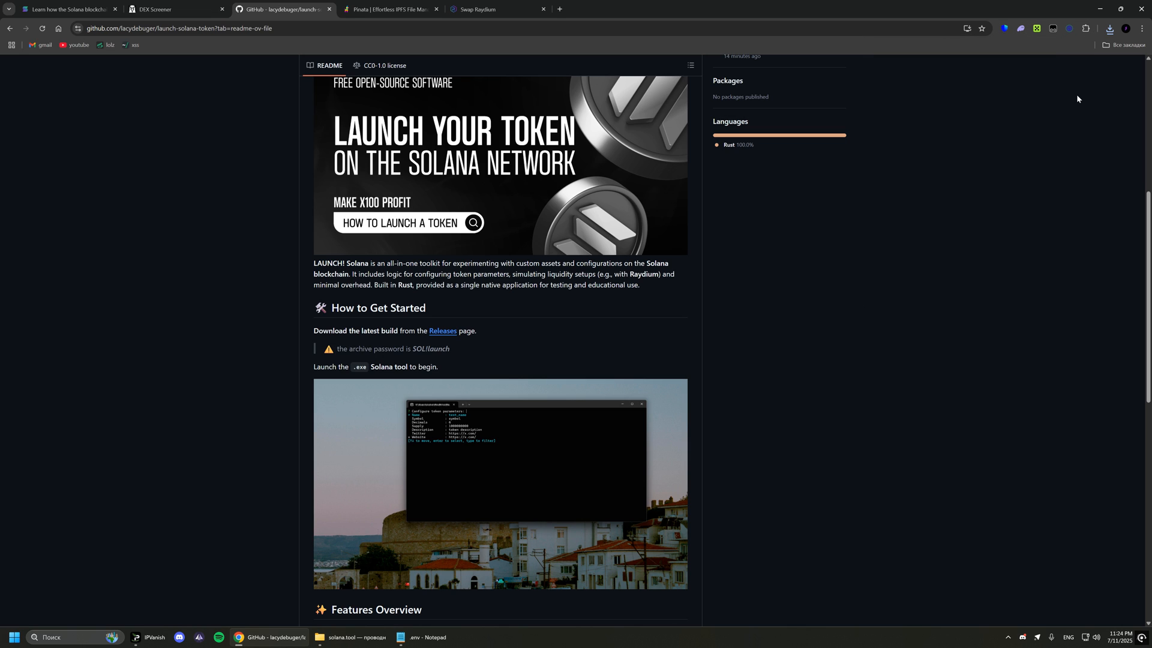
pyautogui.click(1003, 29)
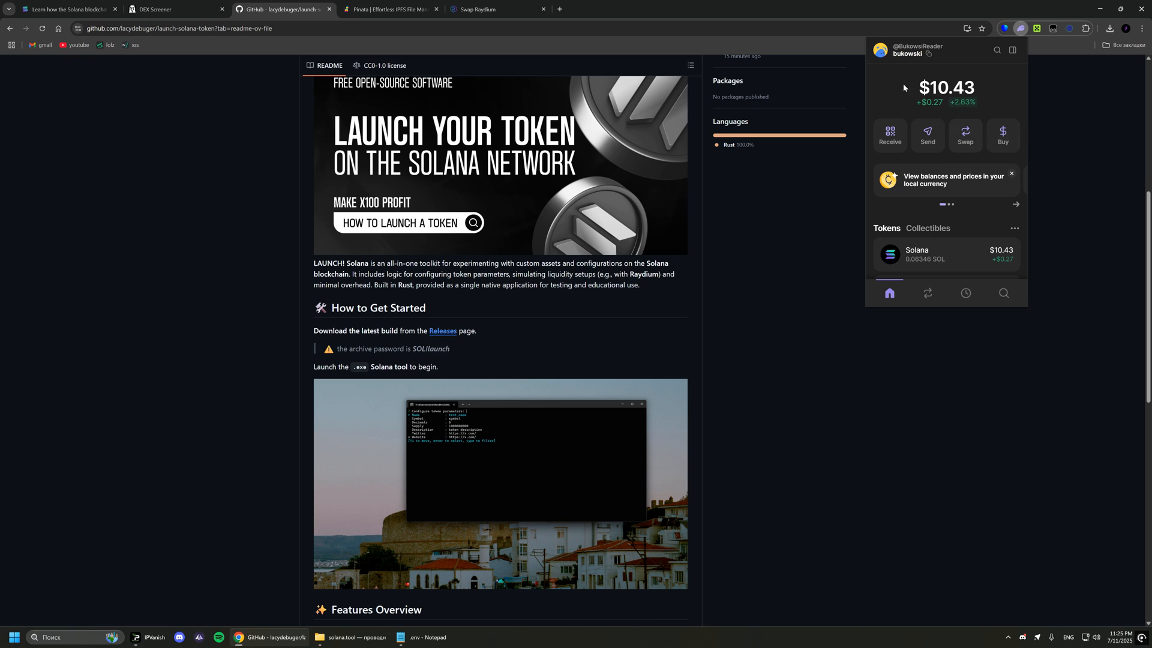
pyautogui.click(1013, 49)
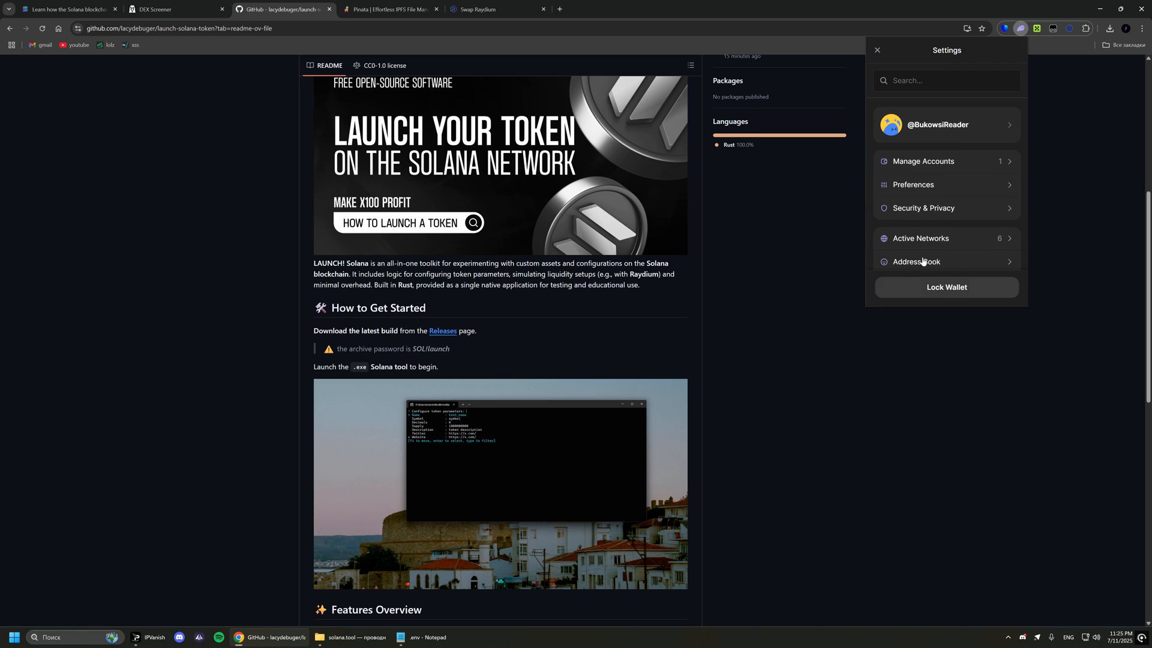
pyautogui.click(946, 123)
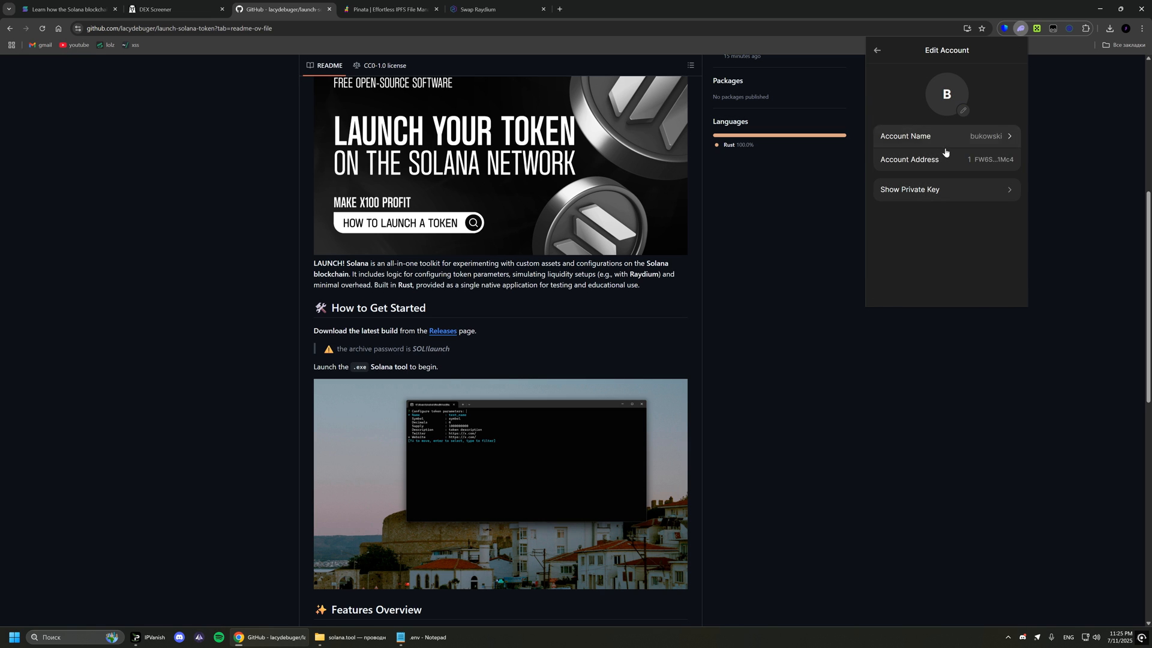
pyautogui.click(946, 189)
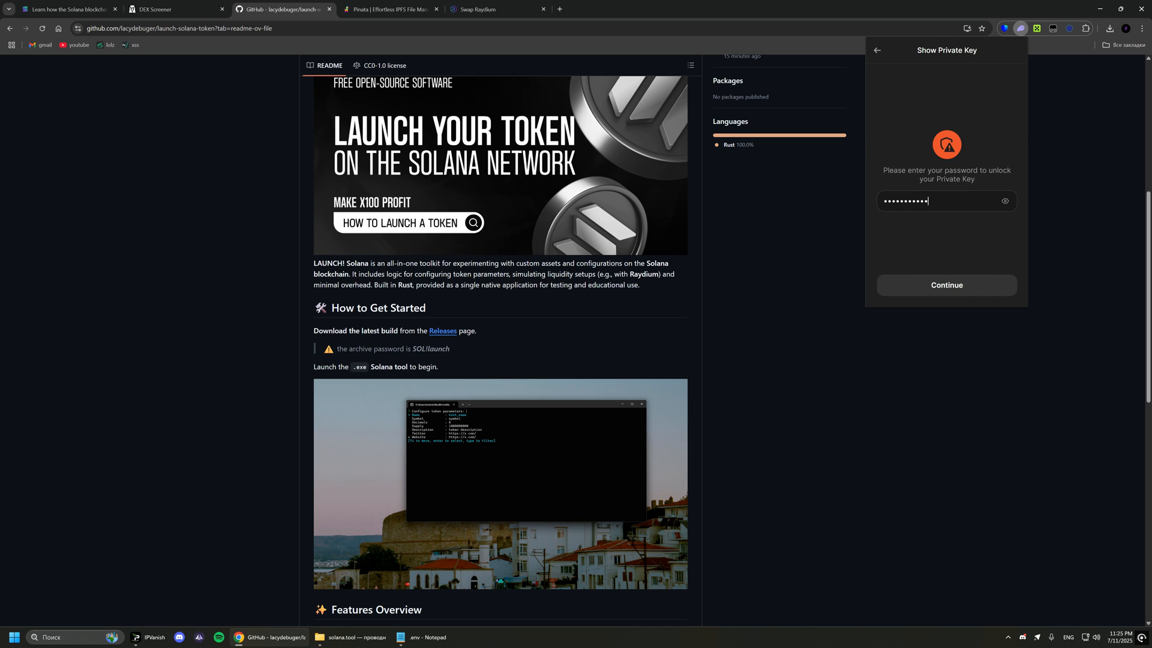
pyautogui.click(946, 285)
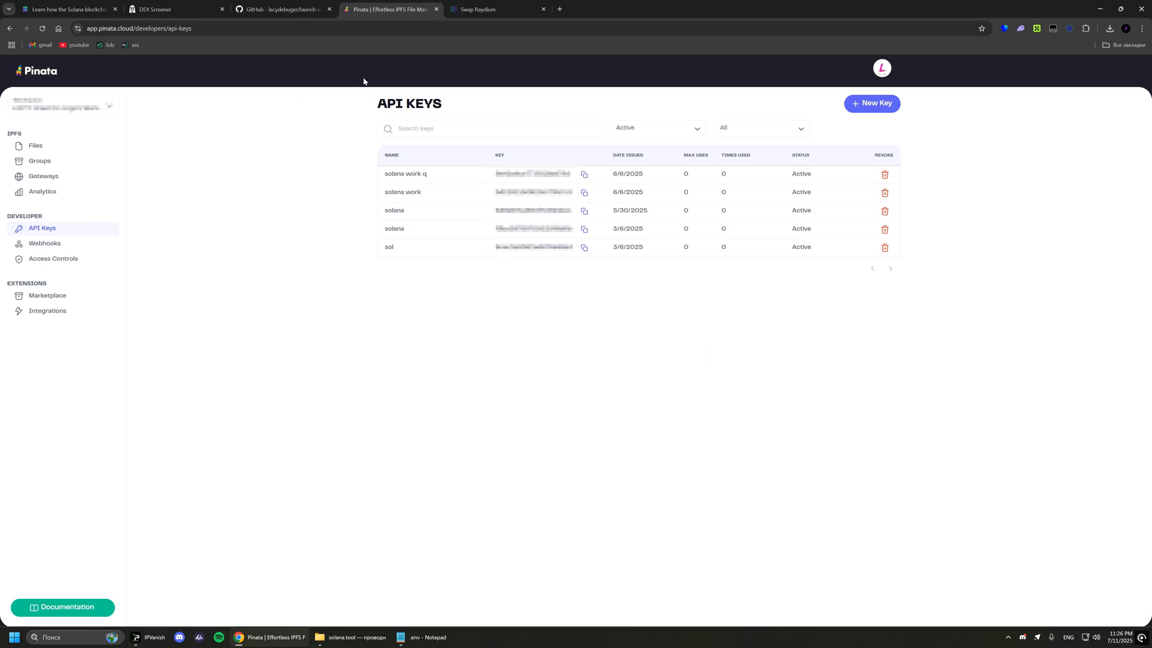
pyautogui.moveTo(263, 190)
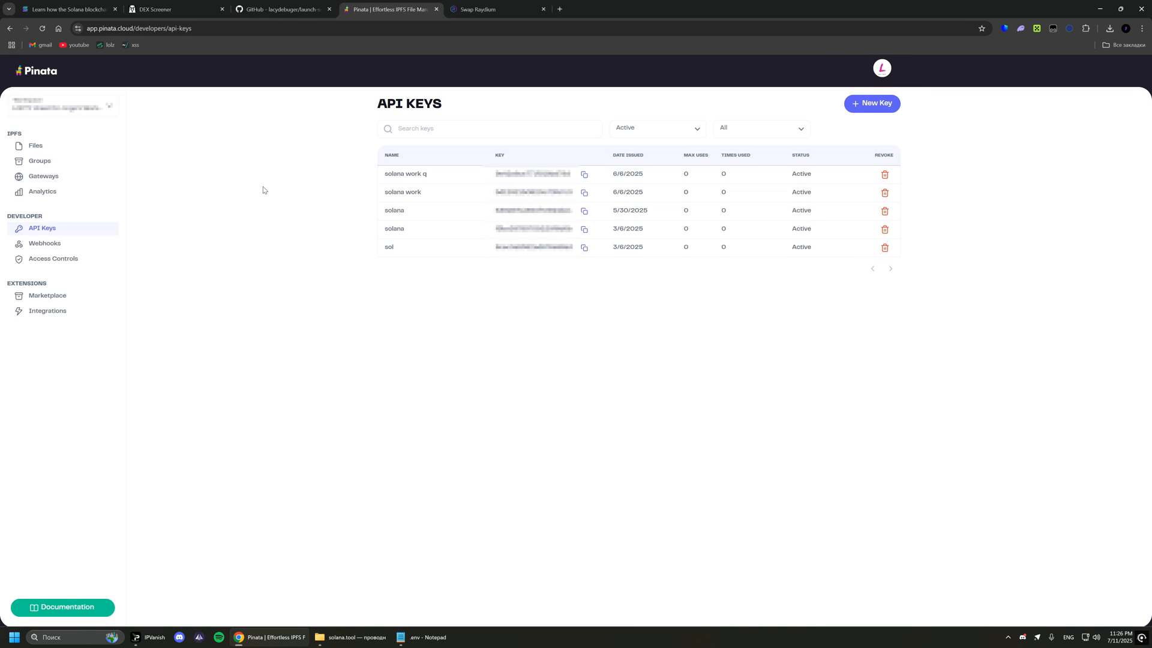
pyautogui.moveTo(242, 255)
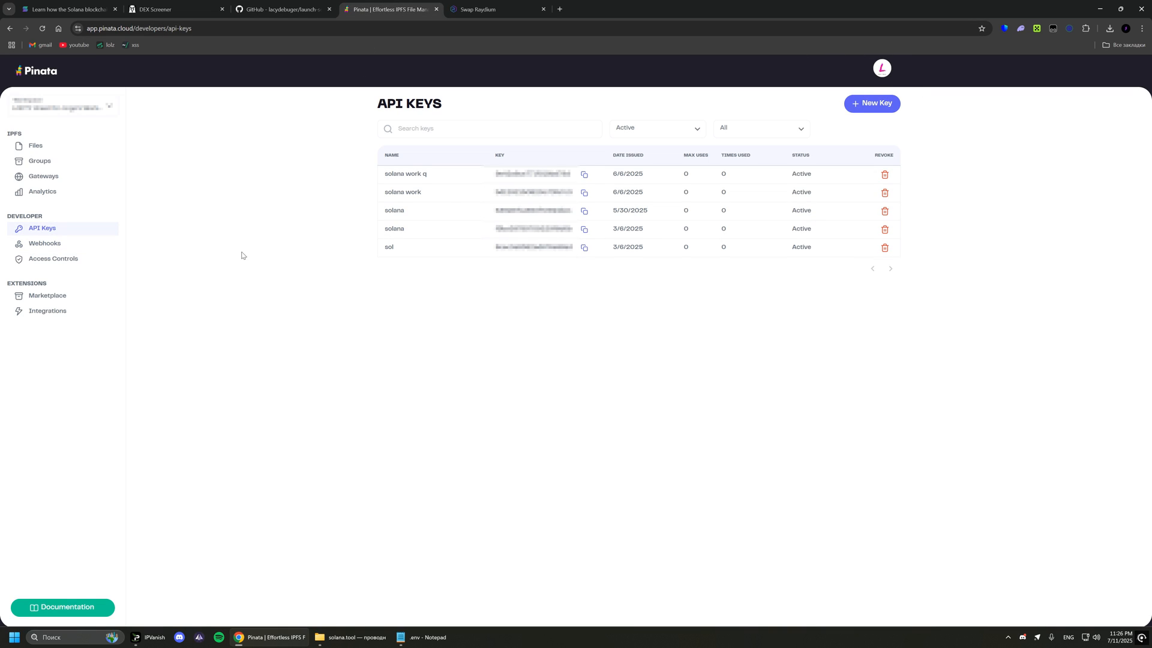
# Create a Pinata API key named solscan with Admin permissions enabled.
pyautogui.click(871, 103)
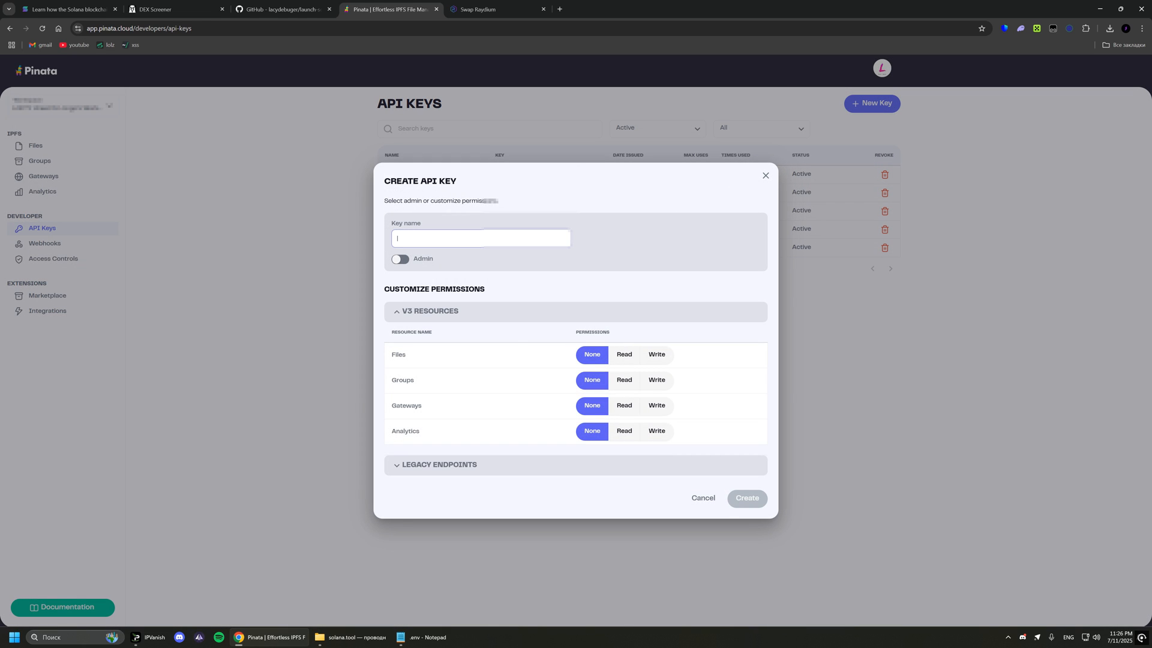
pyautogui.write('solscan')
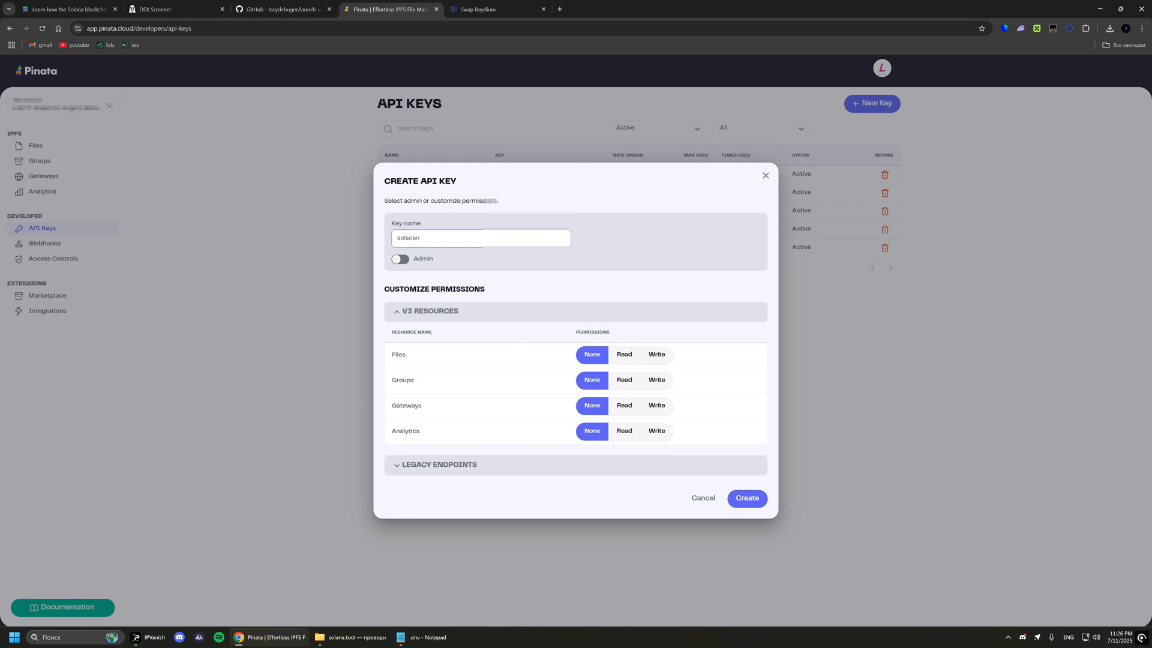
pyautogui.click(400, 259)
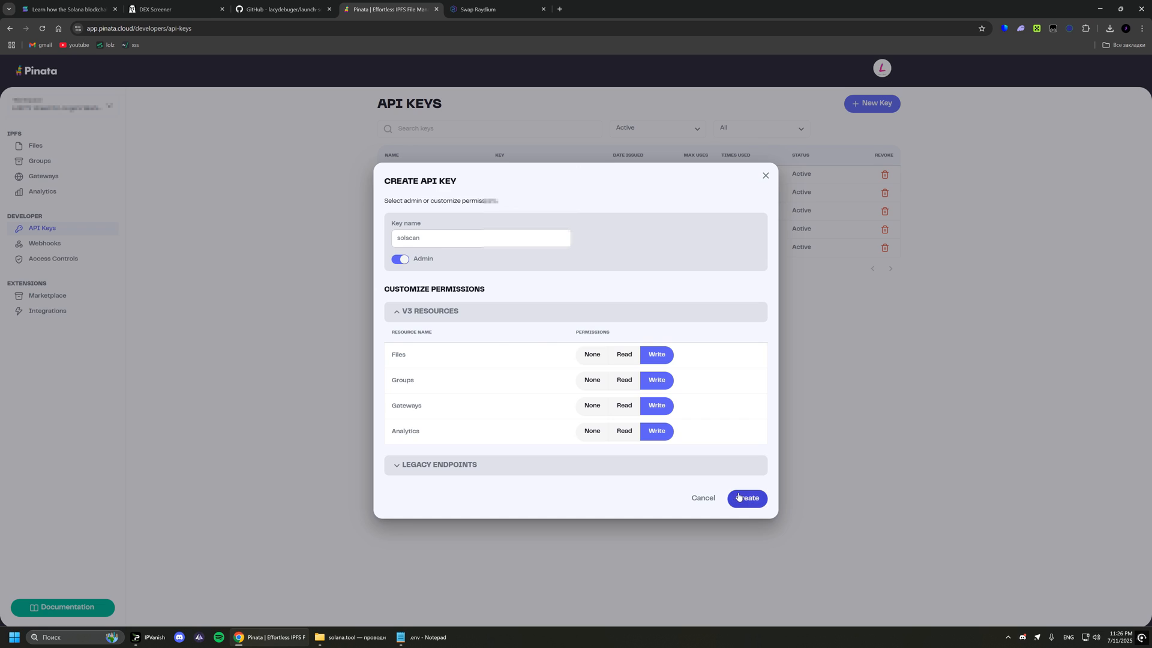
pyautogui.click(746, 498)
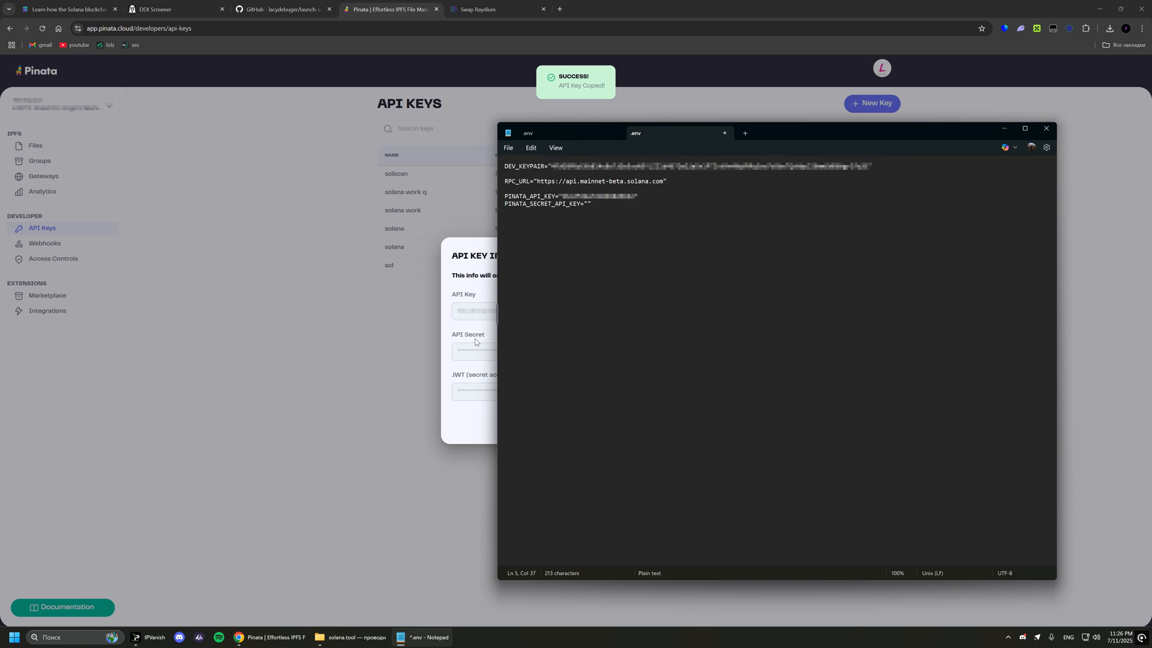
# Paste the Pinata API secret into the .env file and close Notepad.
pyautogui.click(475, 351)
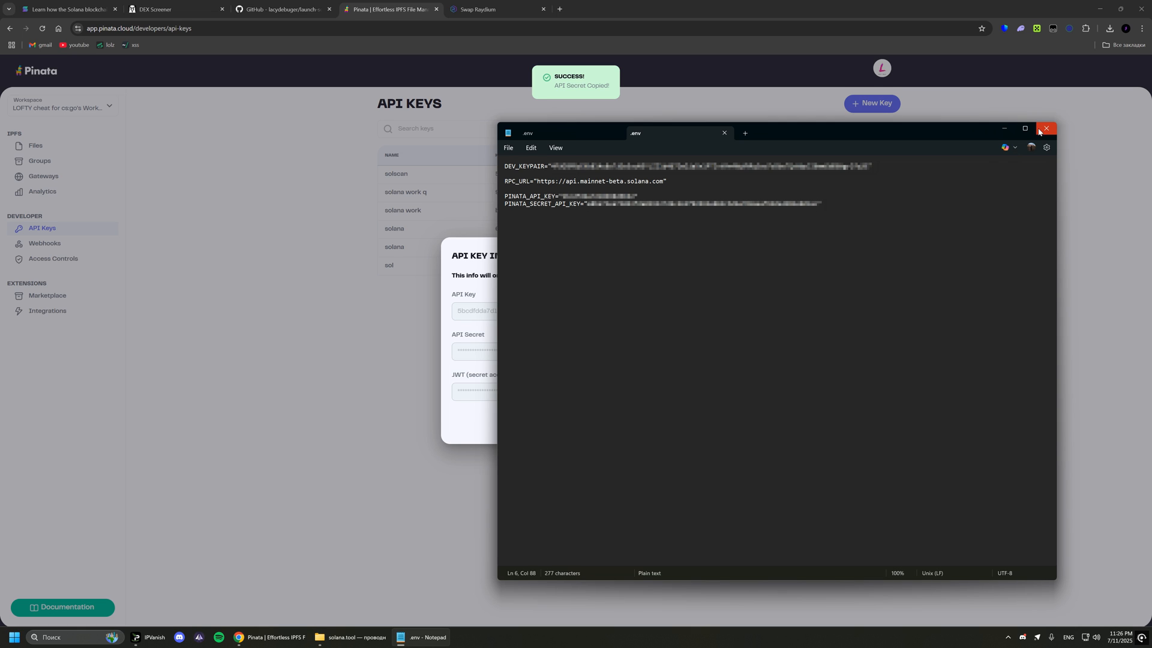
pyautogui.click(1045, 128)
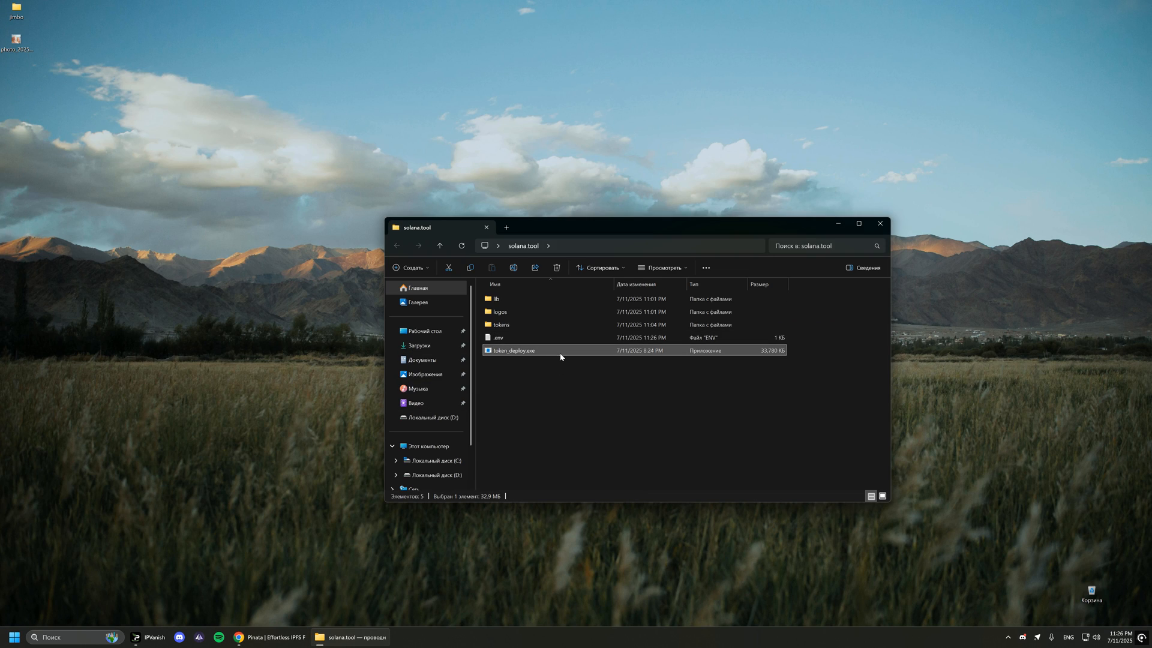
# Run token_deploy.exe from the solana.tool folder to start the token setup prompts.
pyautogui.doubleClick(512, 351)
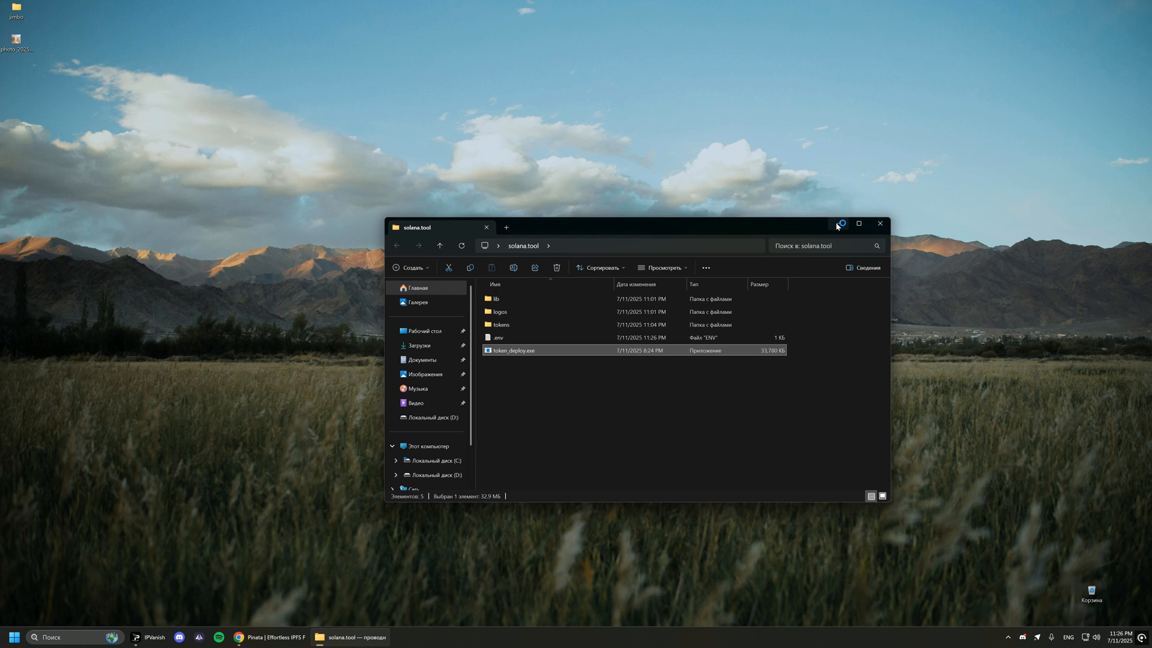
pyautogui.doubleClick(512, 349)
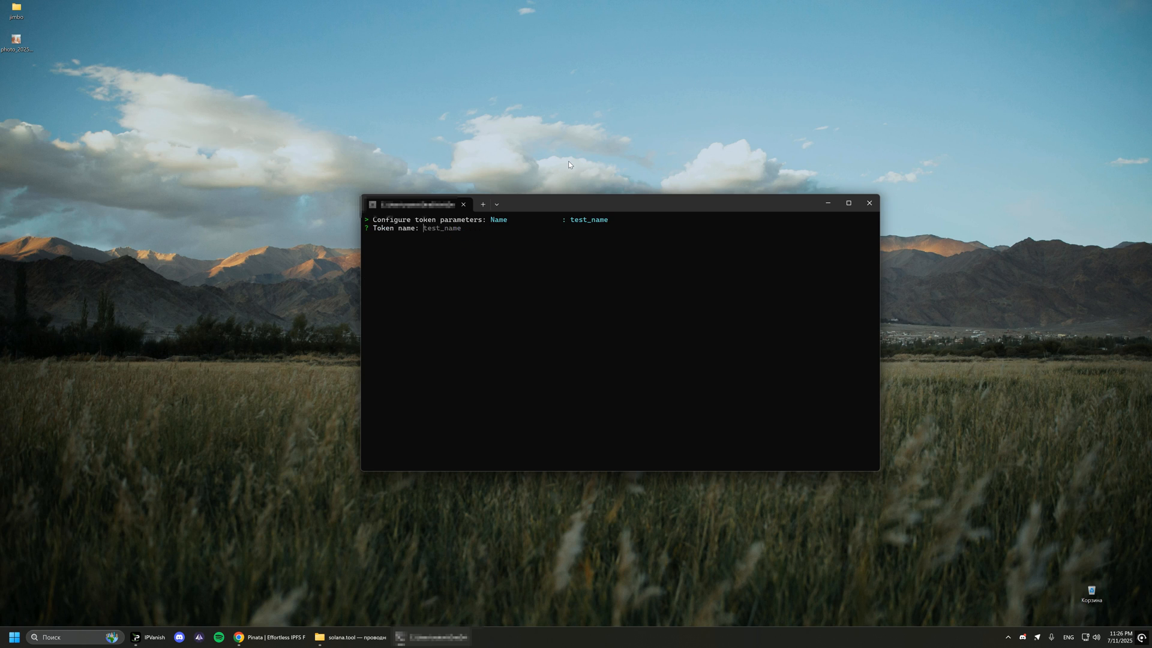
# Enter token name POOR BUT FREE, symbol PBF, 9 decimals, description FREEDOM and freeze authority true.
pyautogui.write('P')
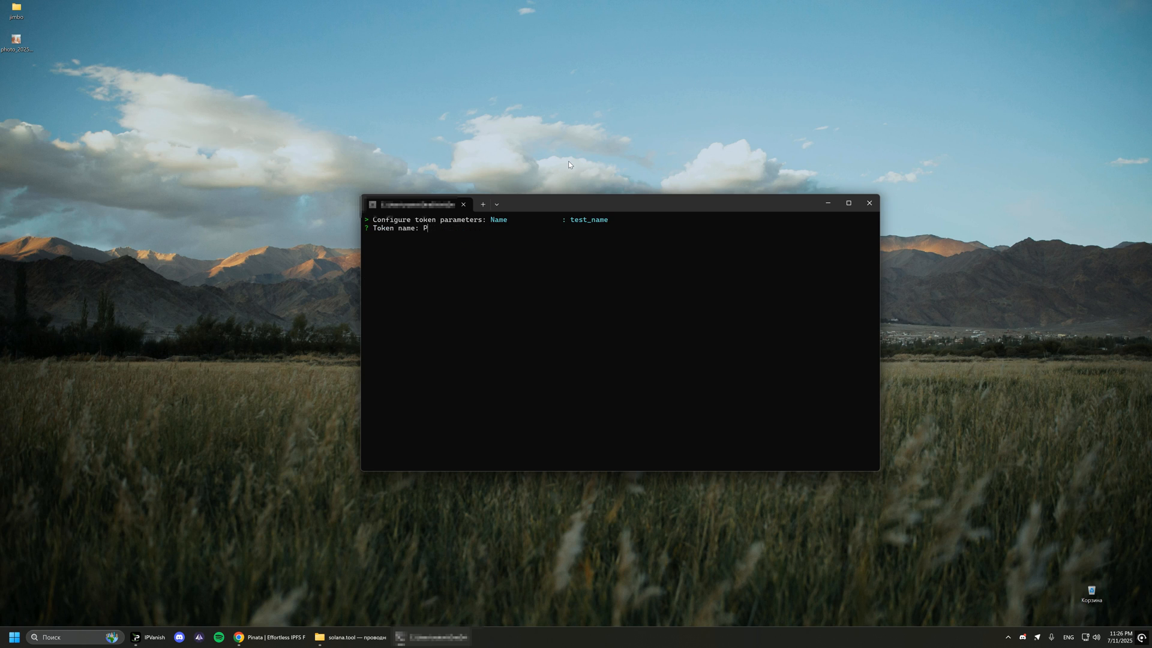
pyautogui.write('OOR BUT FREE')
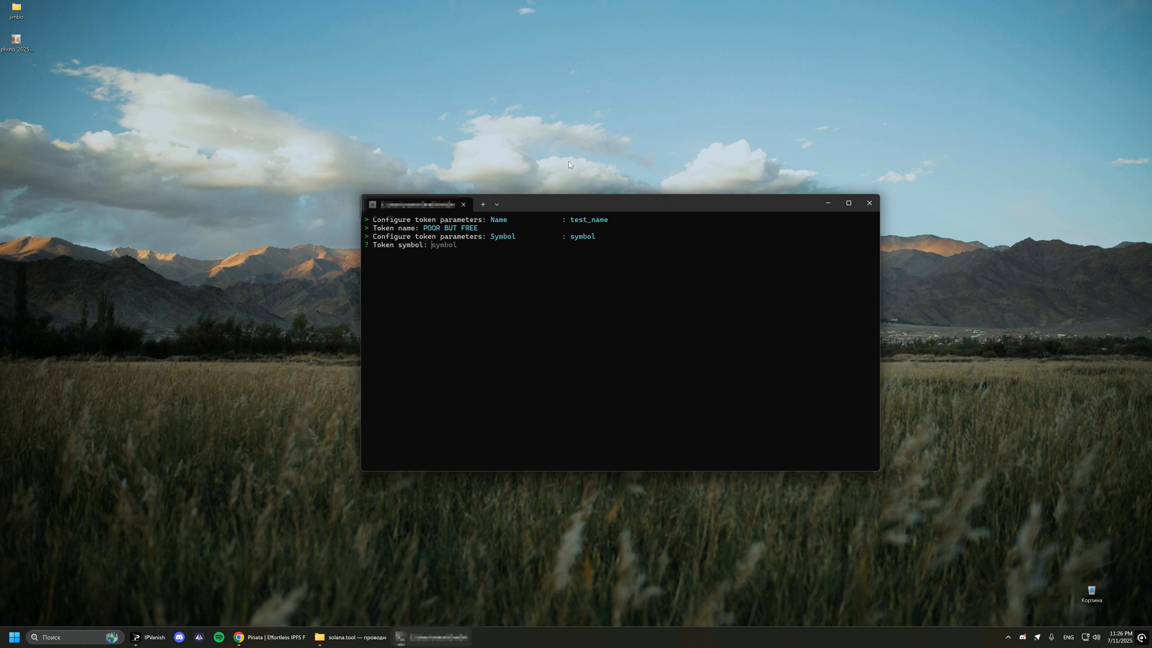
pyautogui.write('PBF')
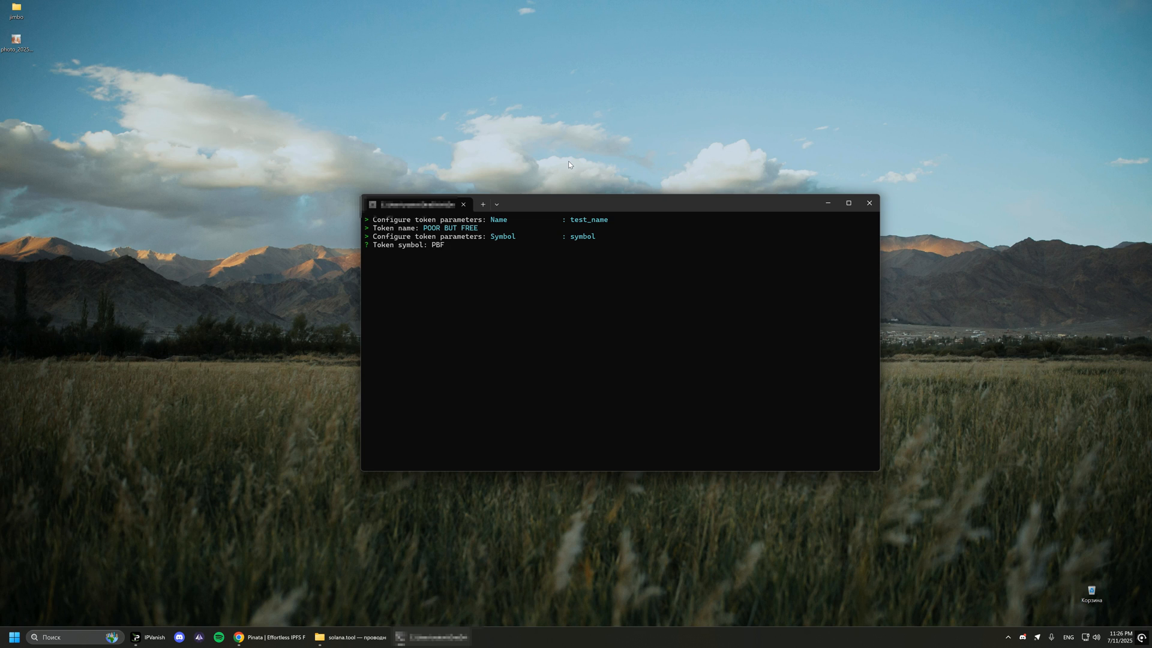
pyautogui.press('enter')
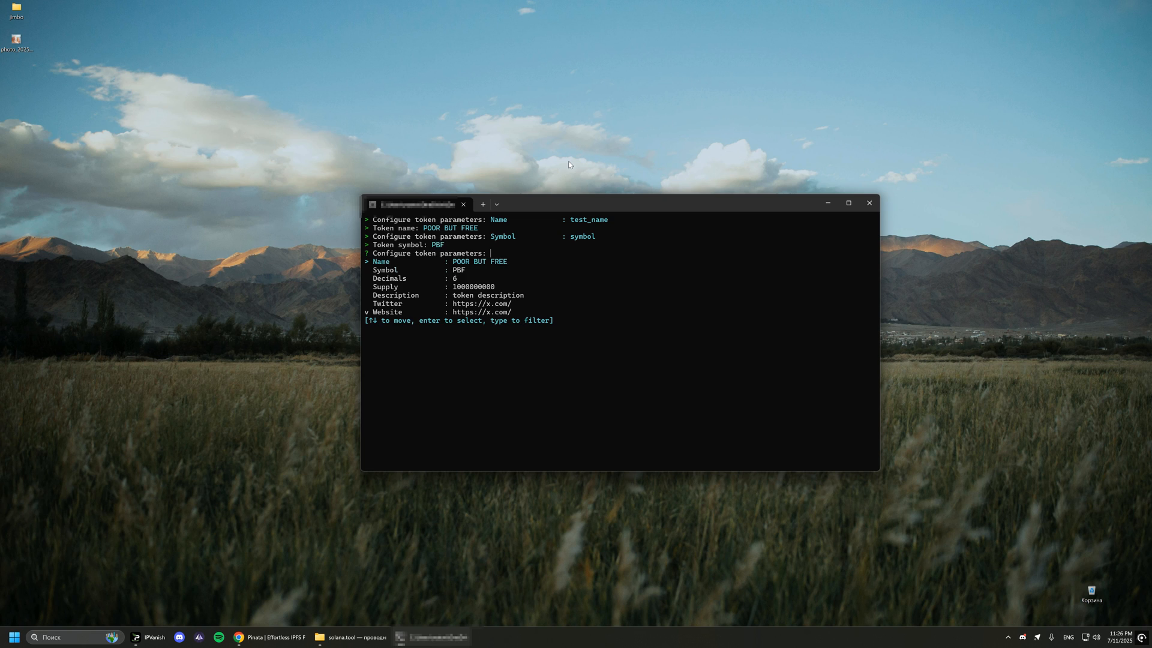
pyautogui.write('9')
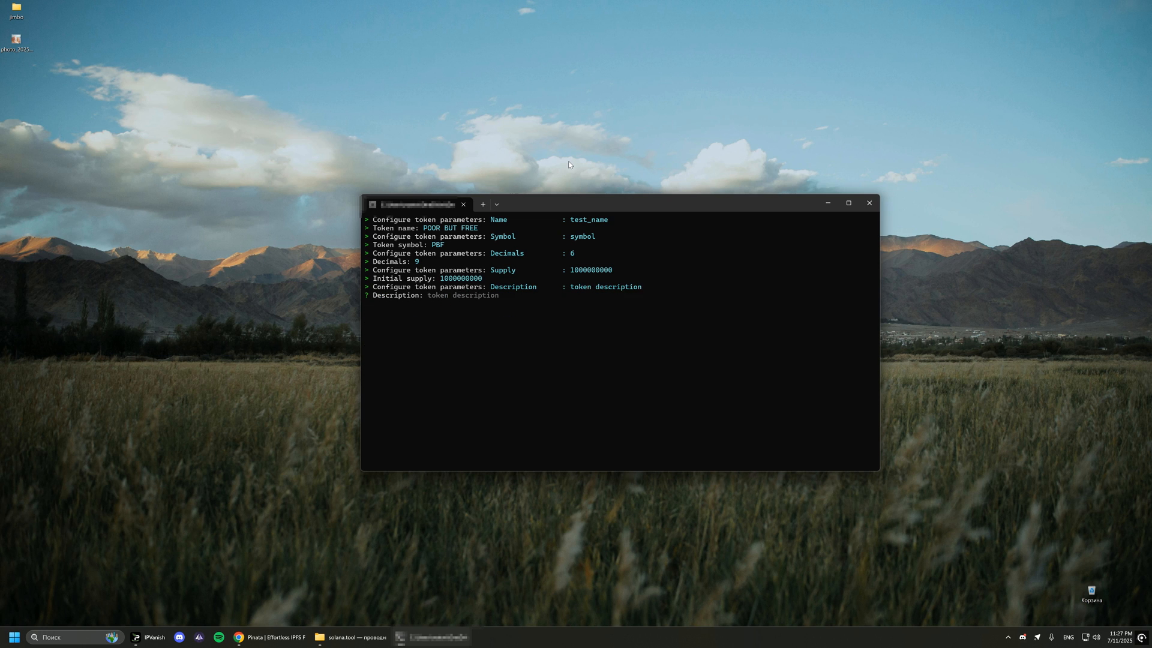
pyautogui.write('FREEDOM')
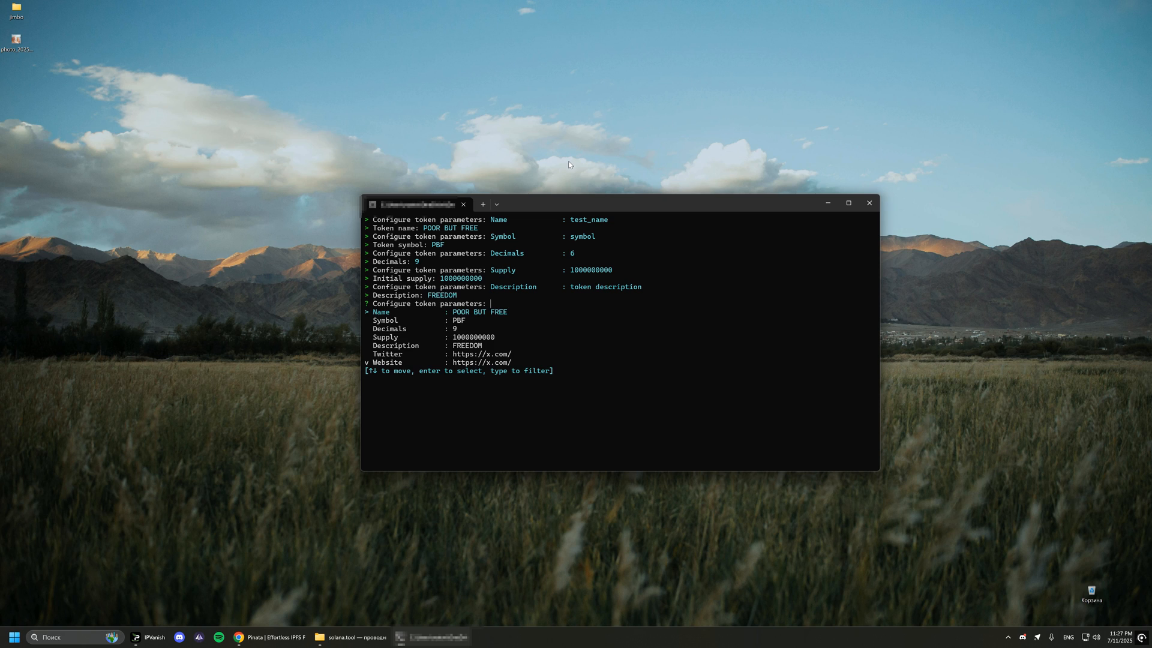
pyautogui.press('Down')
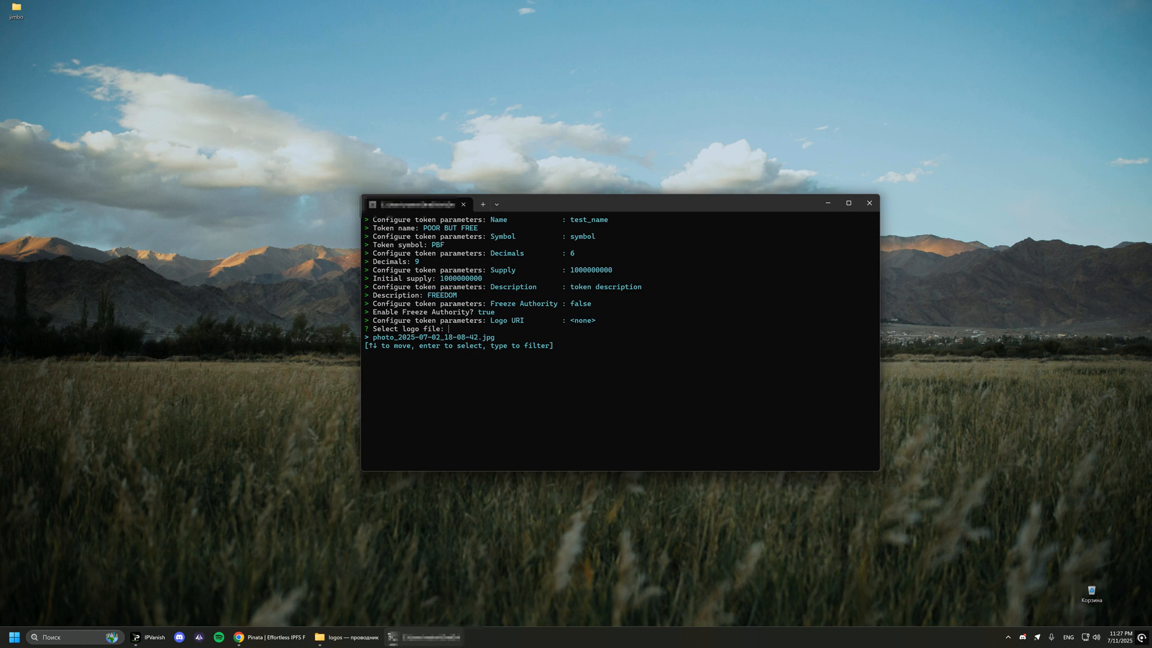
# Choose the photo .jpg as logo and upload the PBF logo and JSON metadata to Pinata IPFS.
pyautogui.press('enter')
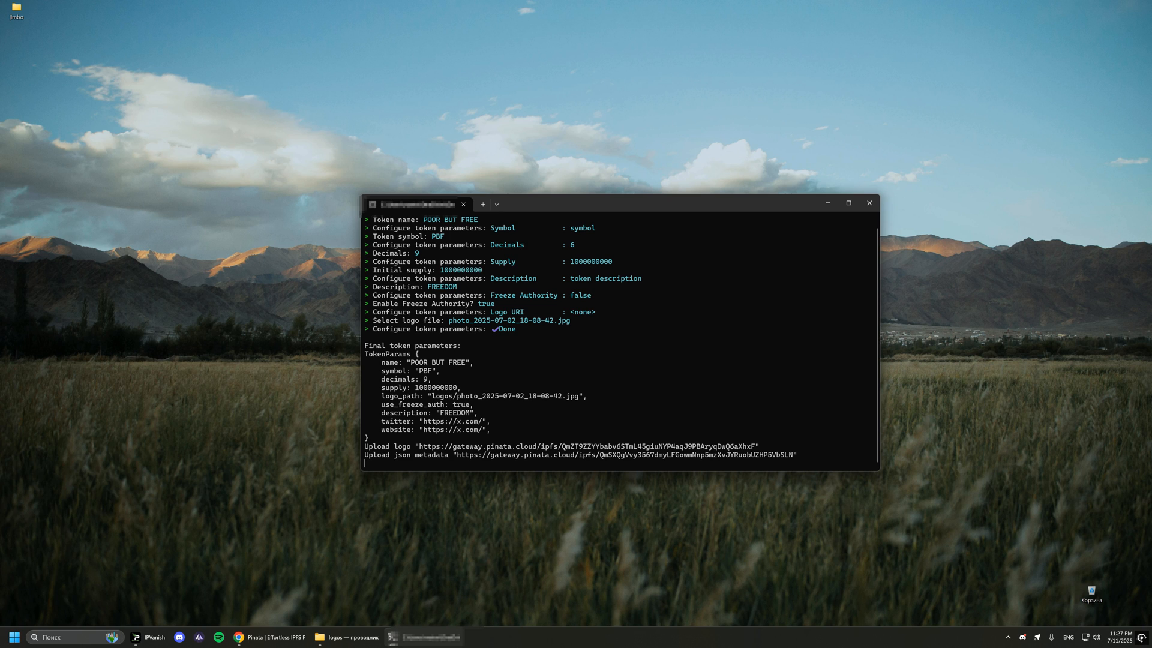
pyautogui.click(869, 204)
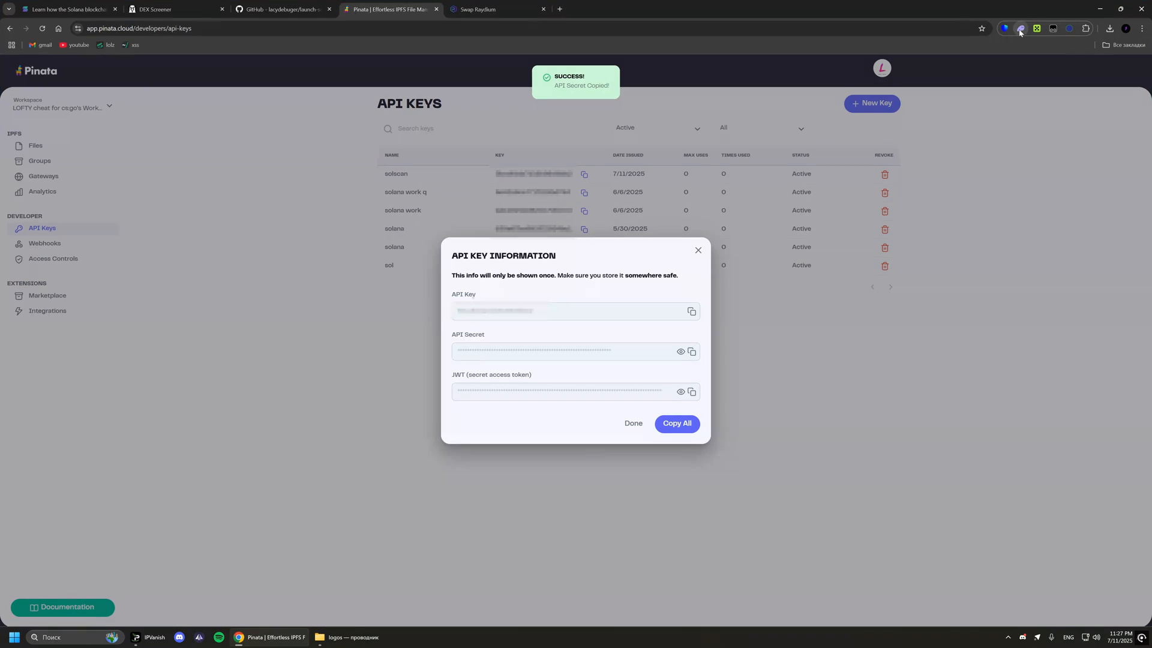
# Copy the POOR BUT FREE mint address from Phantom's token Info and return to Raydium.
pyautogui.click(1019, 28)
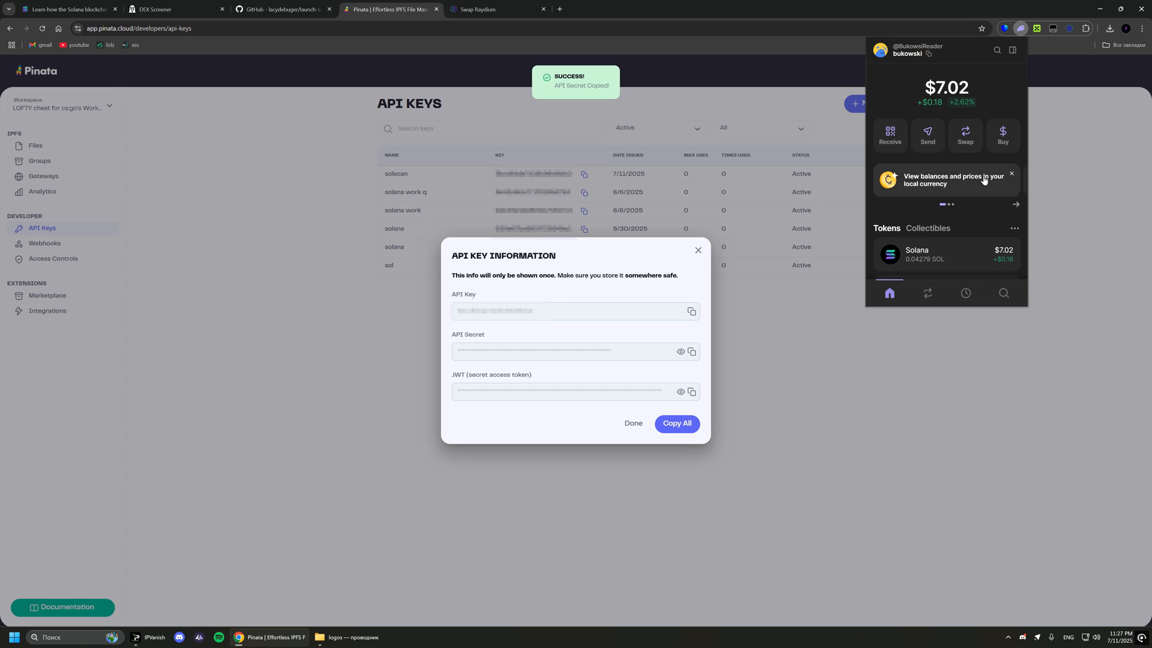
pyautogui.scroll(-3)
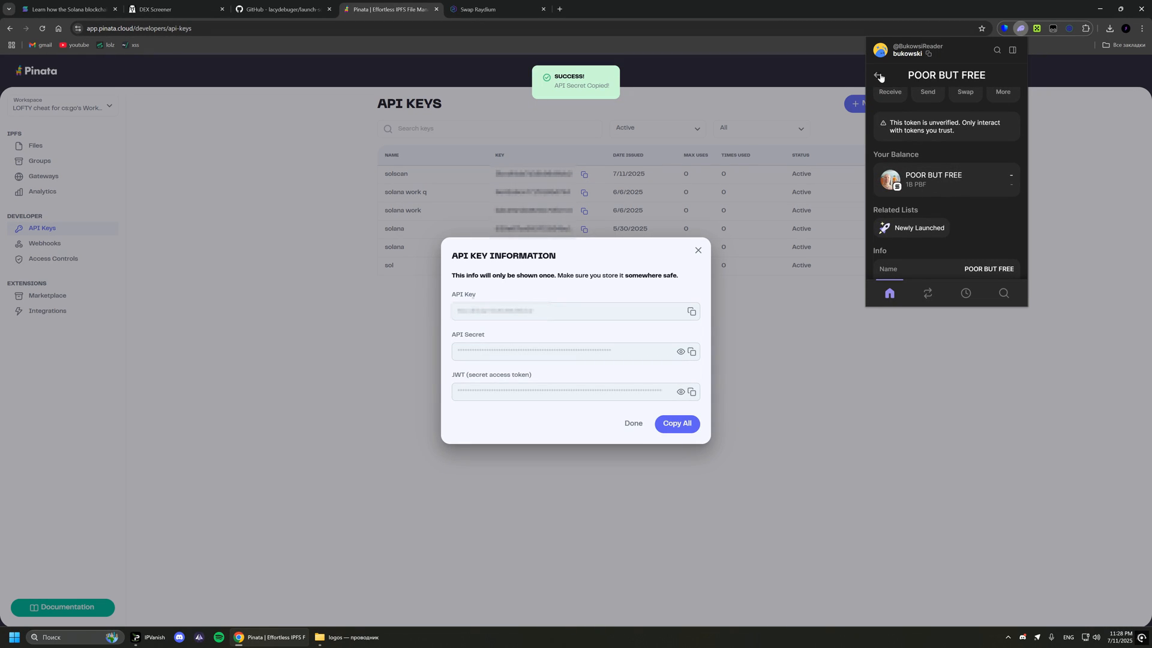
pyautogui.scroll(-3)
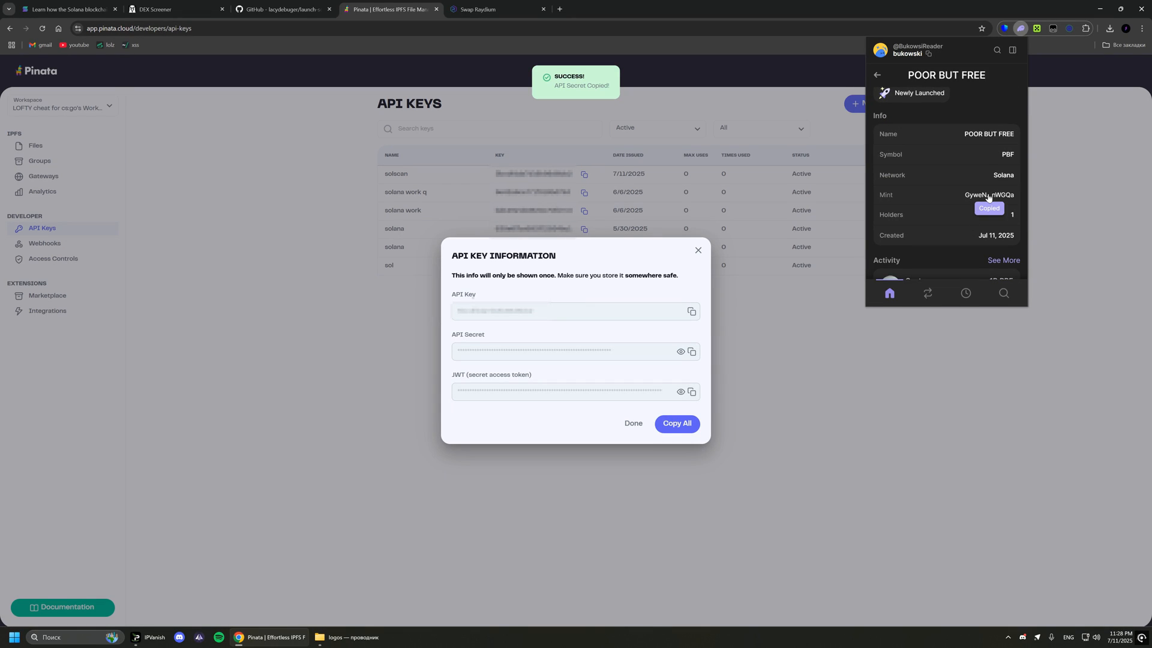
pyautogui.click(478, 9)
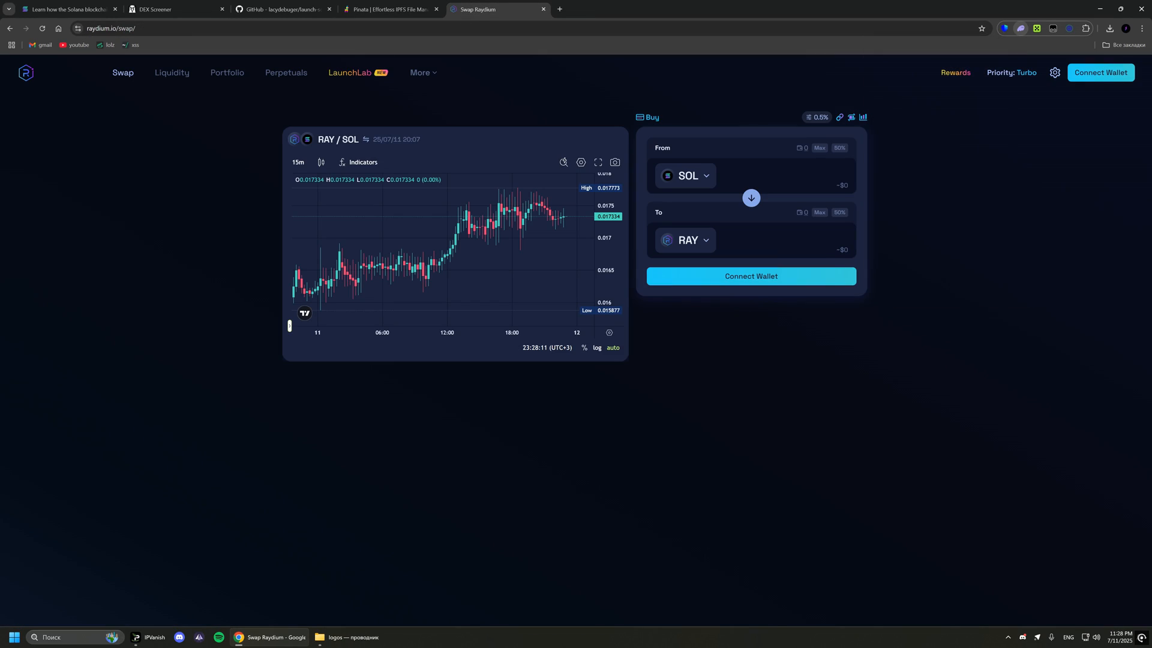
# Connect the Phantom wallet to Raydium, approving the raydium.io connection request.
pyautogui.click(1100, 72)
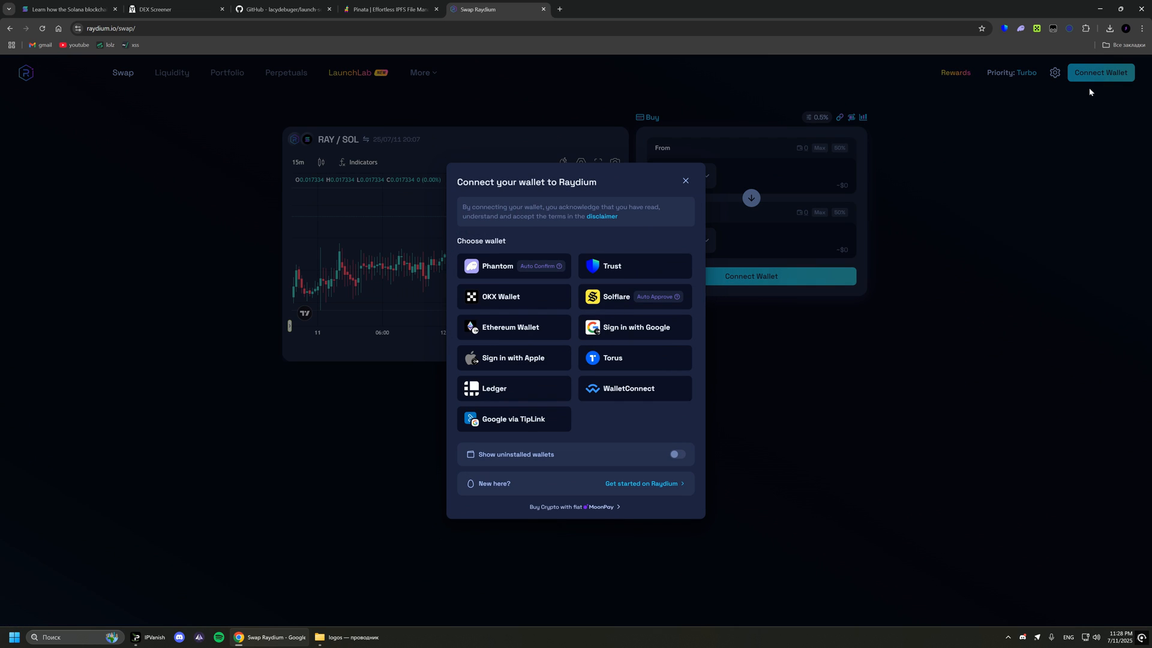
pyautogui.click(496, 266)
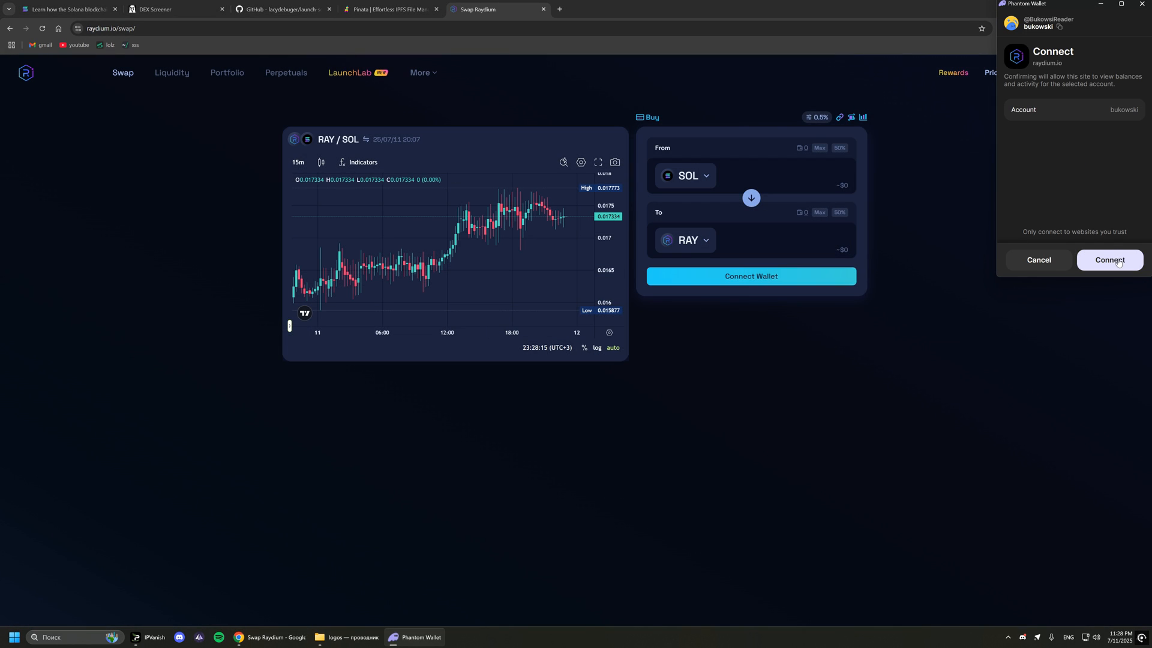
pyautogui.click(1108, 259)
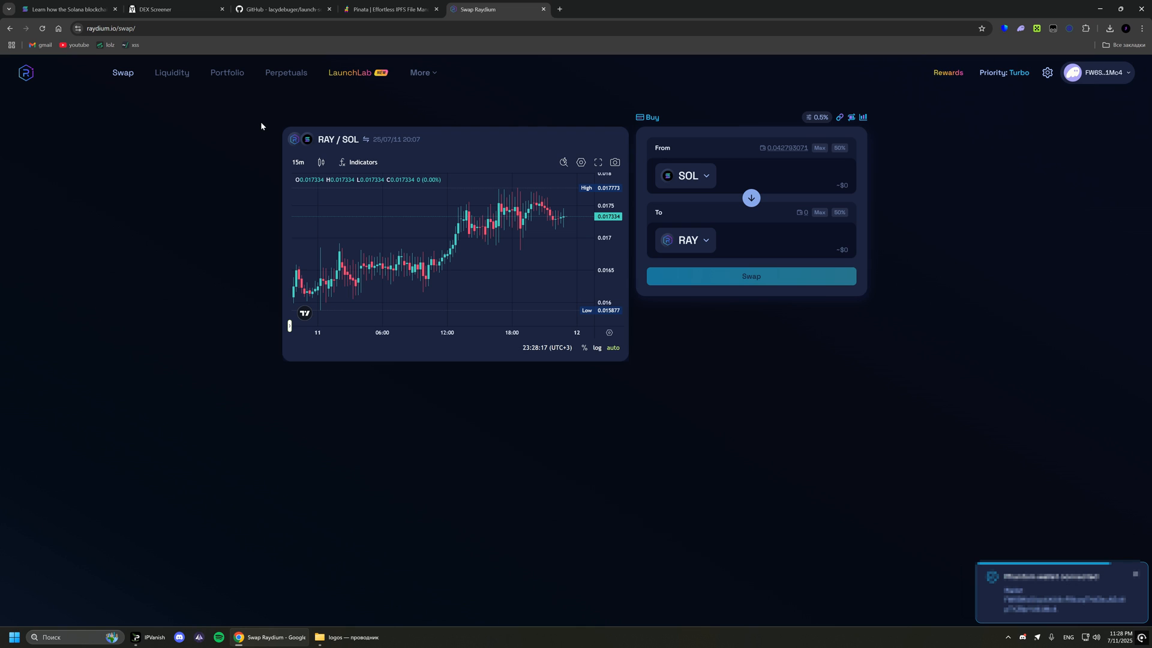
# Start a new Standard AMM pool from the Liquidity page.
pyautogui.click(171, 73)
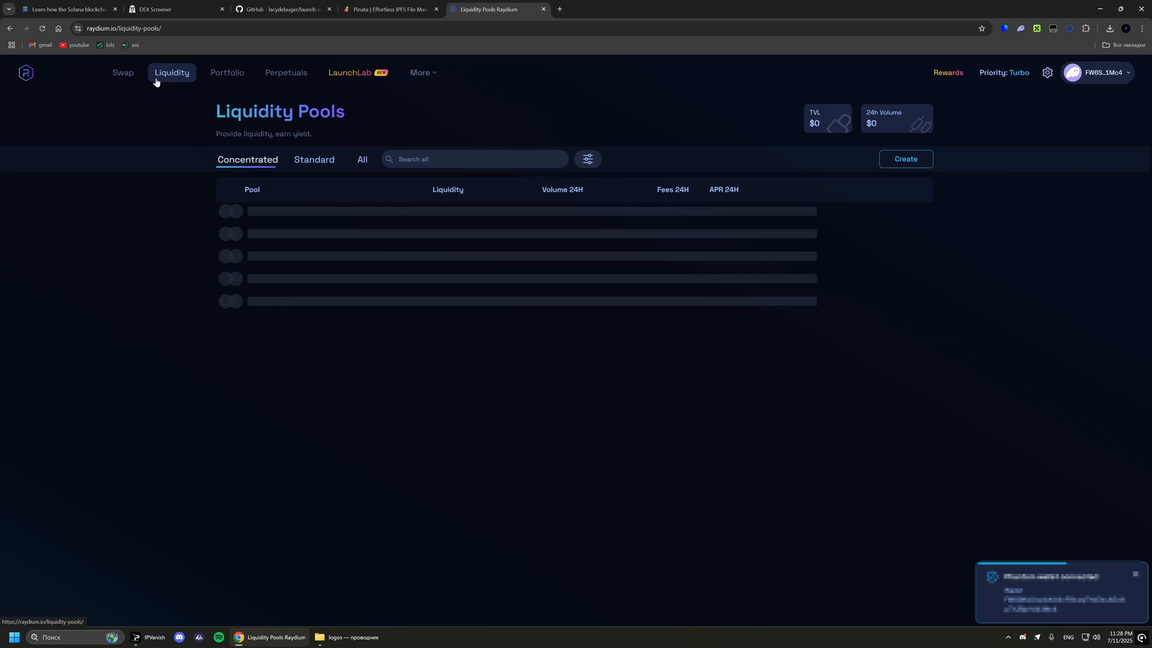
pyautogui.click(905, 158)
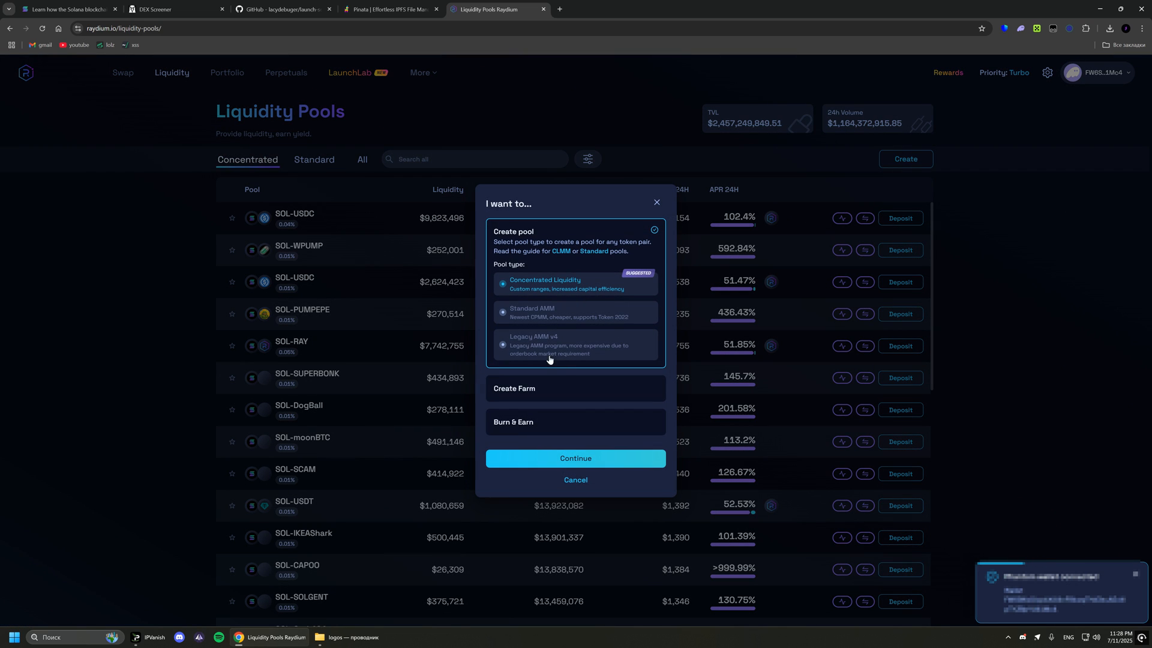
pyautogui.click(575, 457)
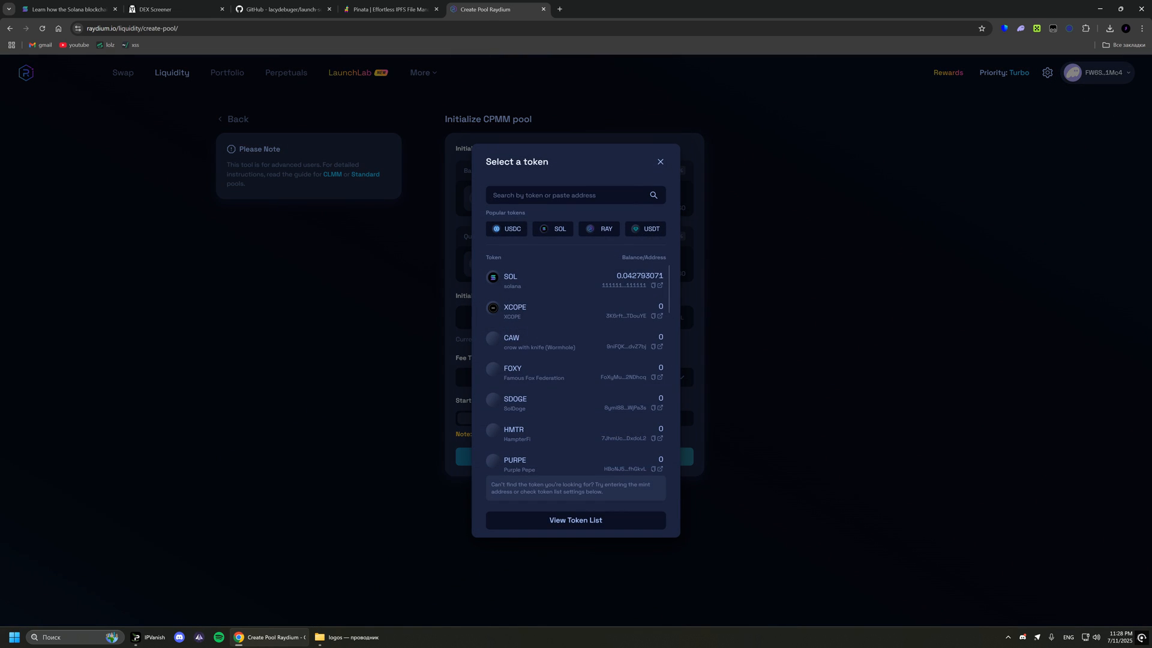
# Add the GyweN7… mint as a user token with symbol PBF and name POOR BUT FREE.
pyautogui.write('GyweN7')
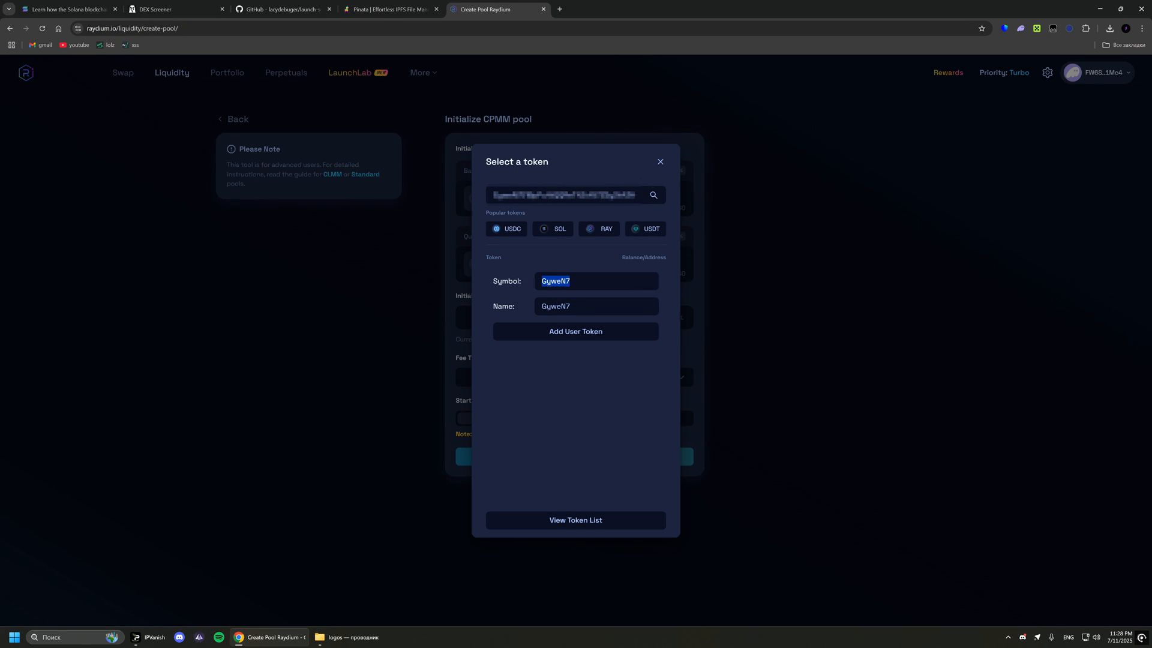
pyautogui.write('F')
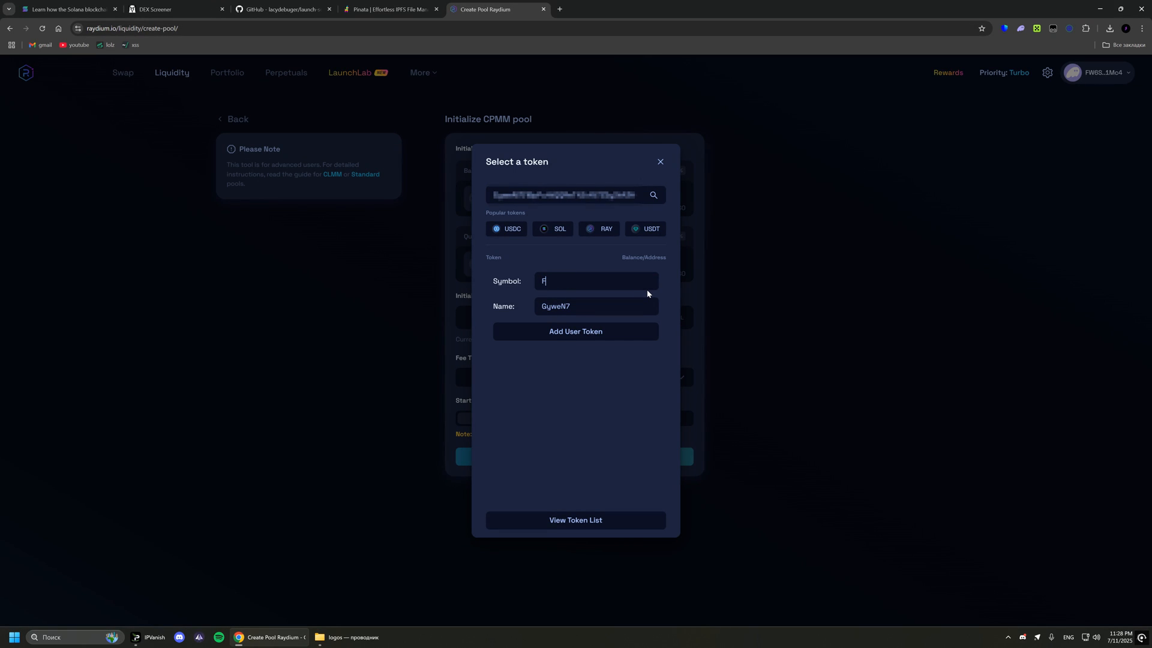
pyautogui.write('p')
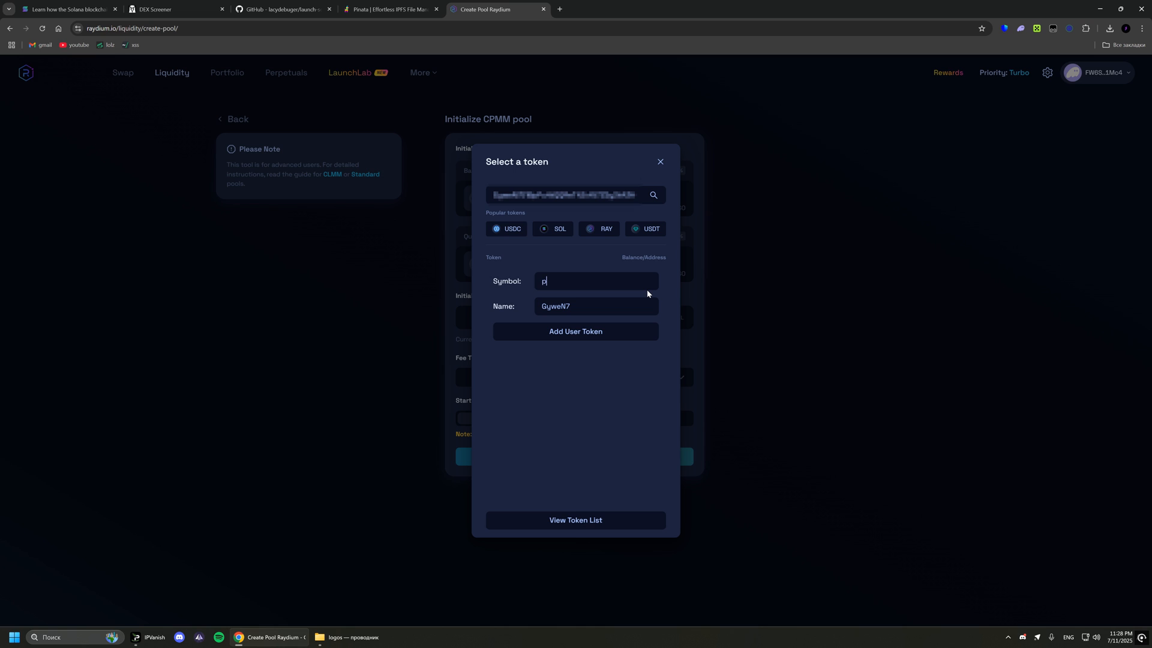
pyautogui.write('BF')
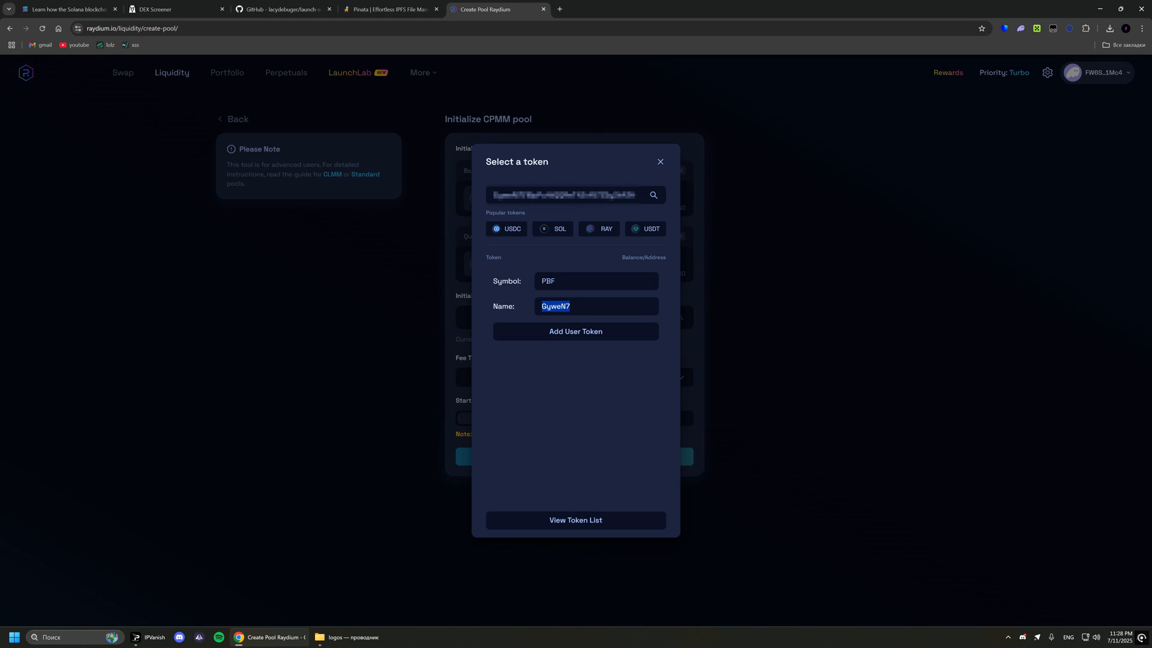
pyautogui.write('POOR B')
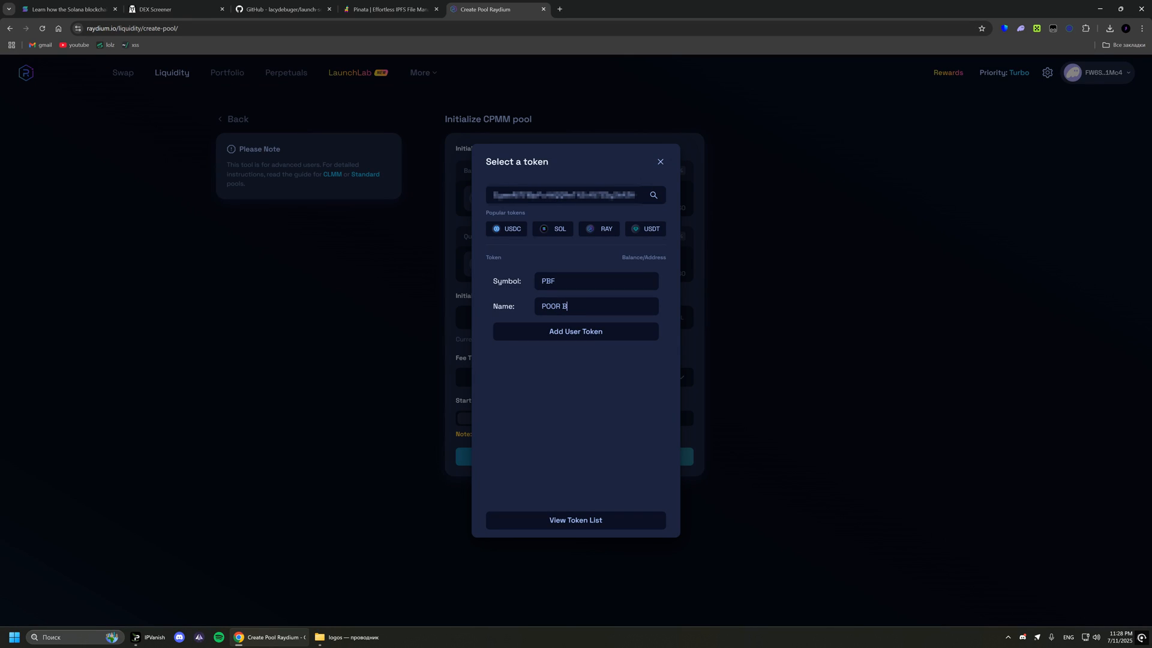
pyautogui.click(574, 331)
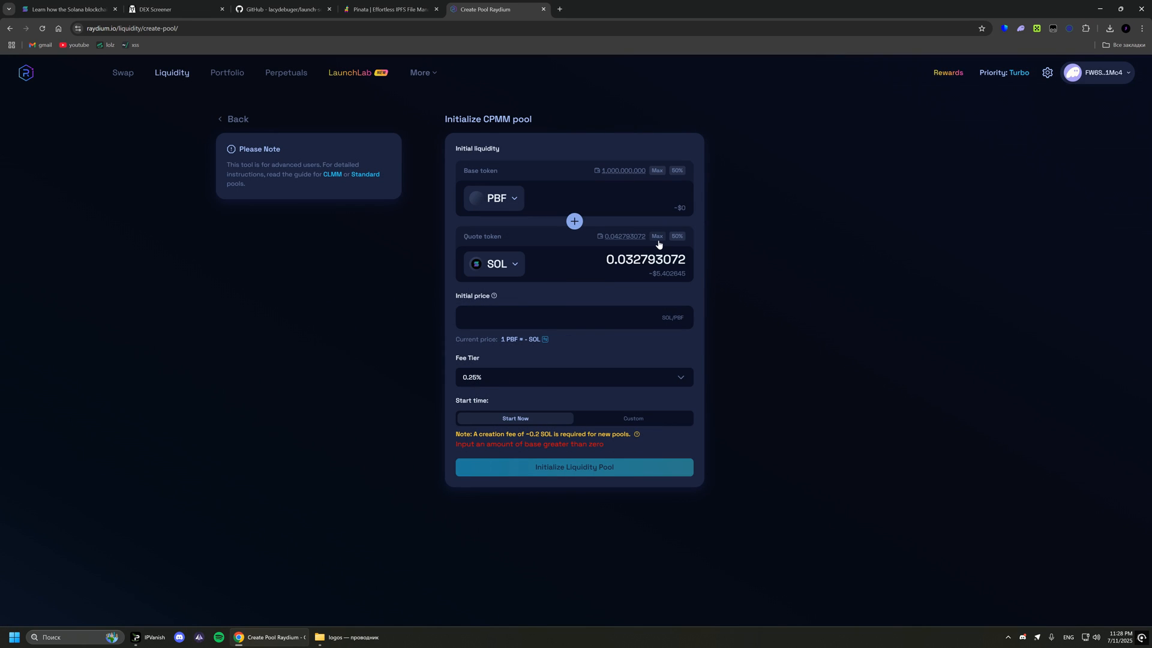
# Initialize the pool with the full 1,000,000,000 PBF, then reject the Phantom request so creation fails.
pyautogui.click(623, 171)
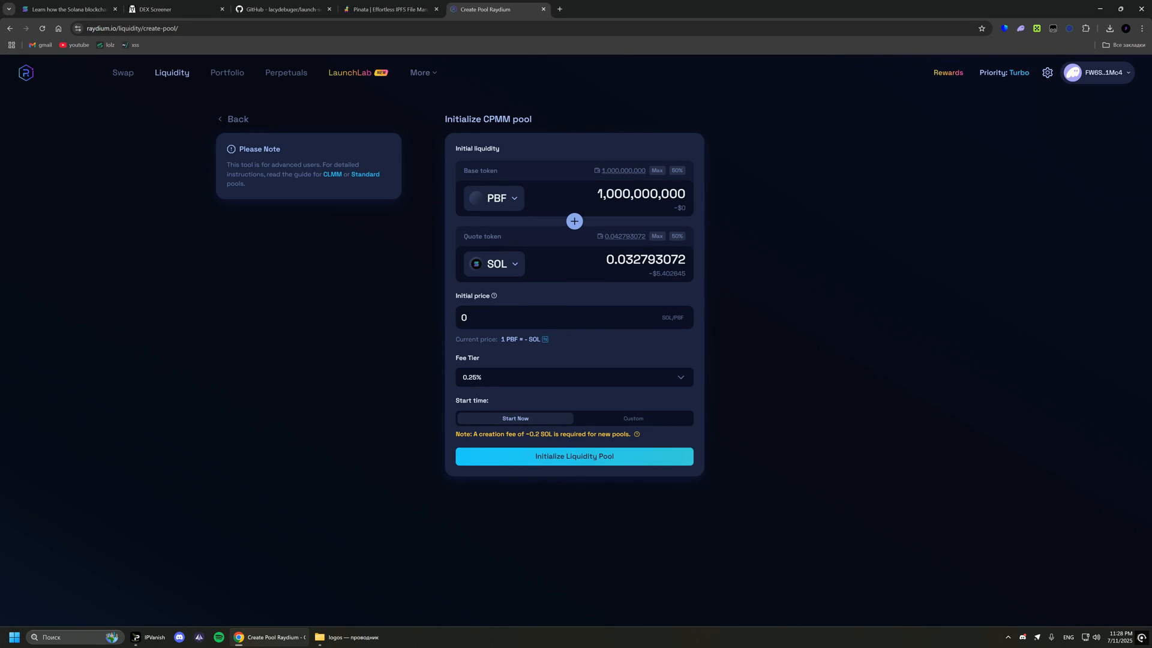
pyautogui.moveTo(433, 198)
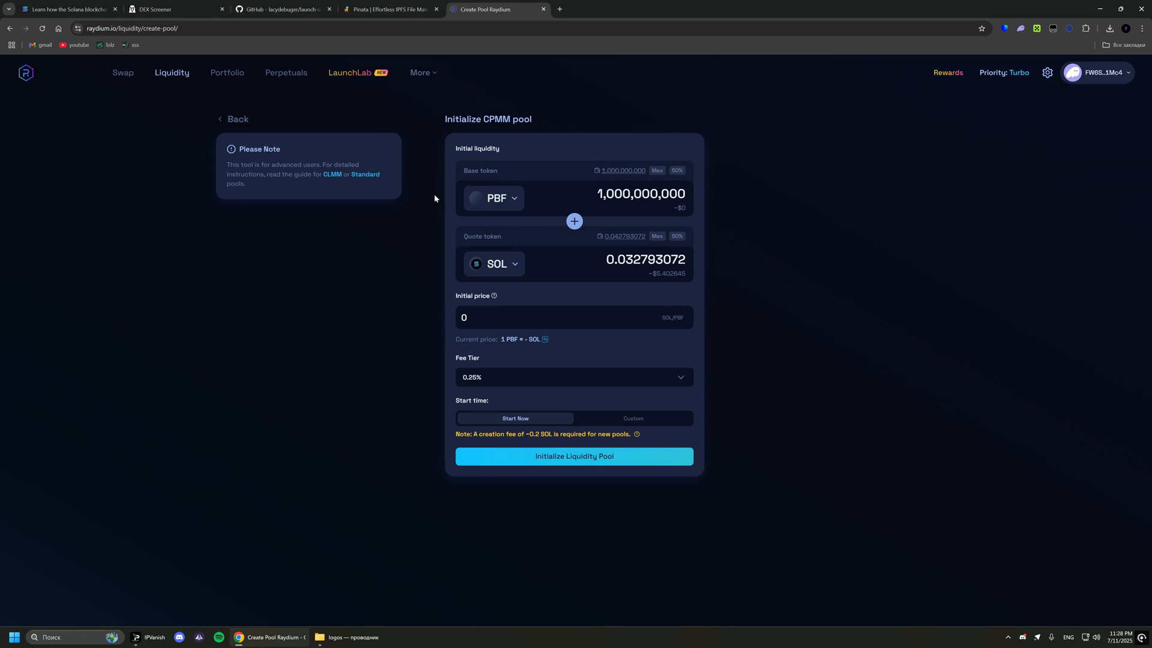
pyautogui.click(574, 456)
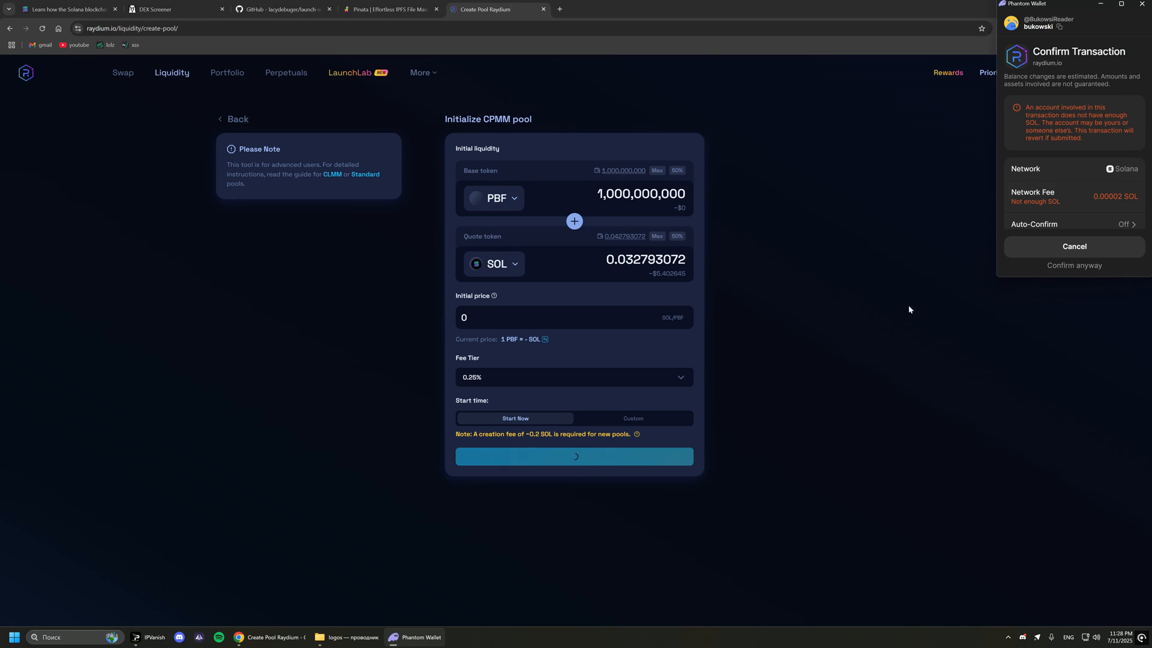
pyautogui.moveTo(932, 273)
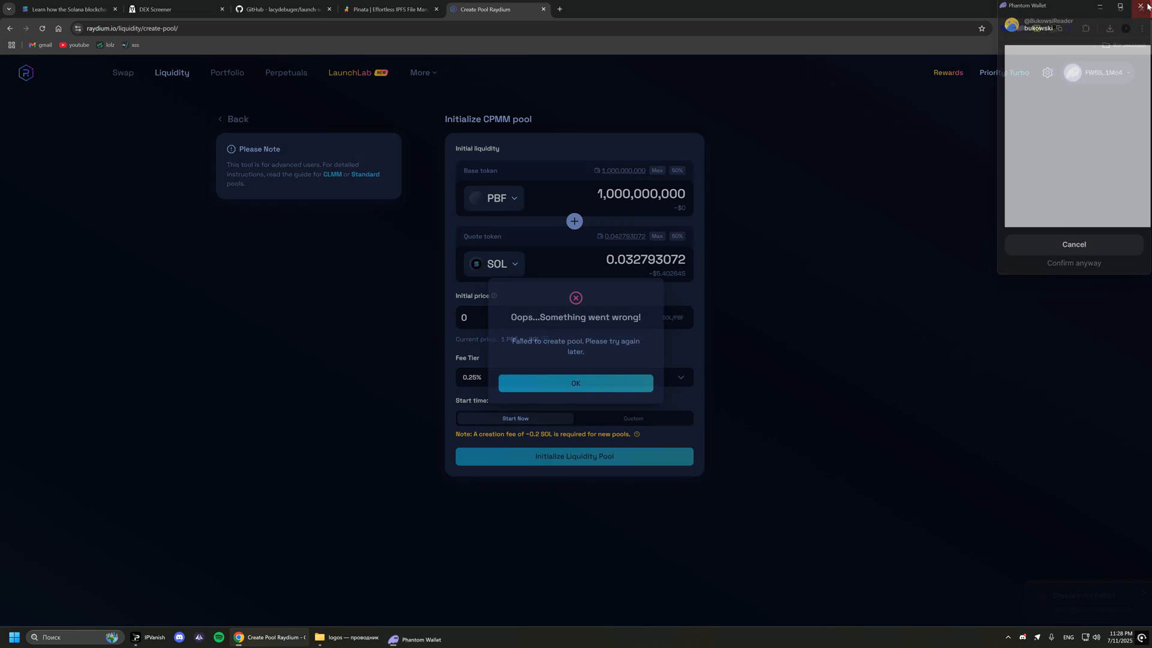
pyautogui.click(1073, 244)
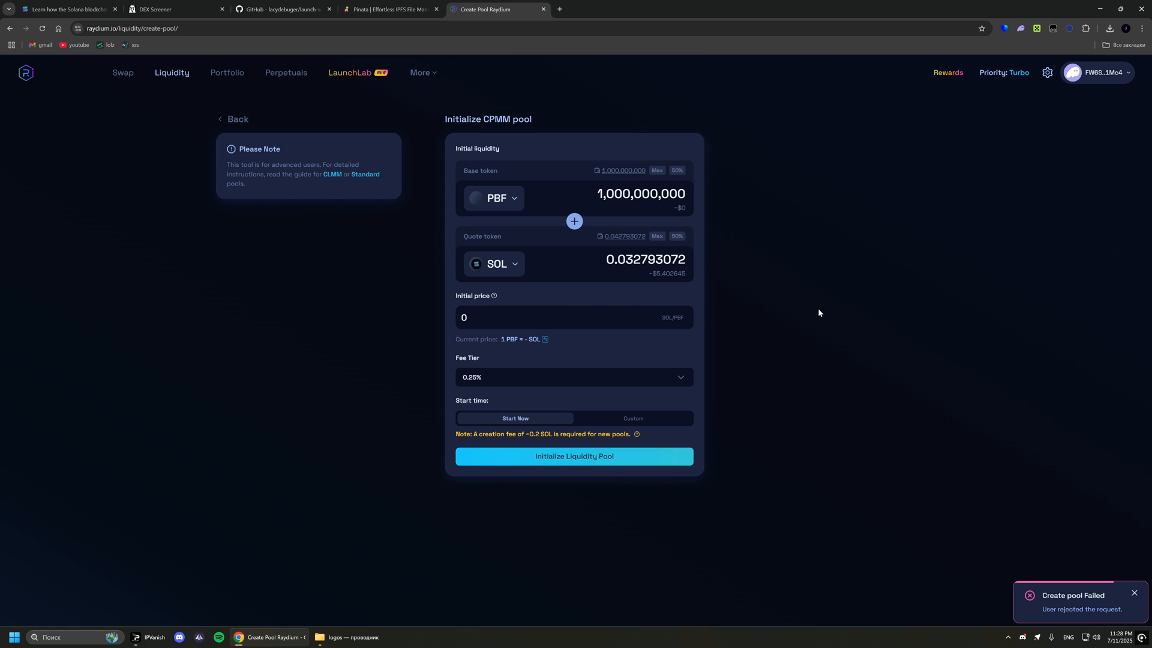